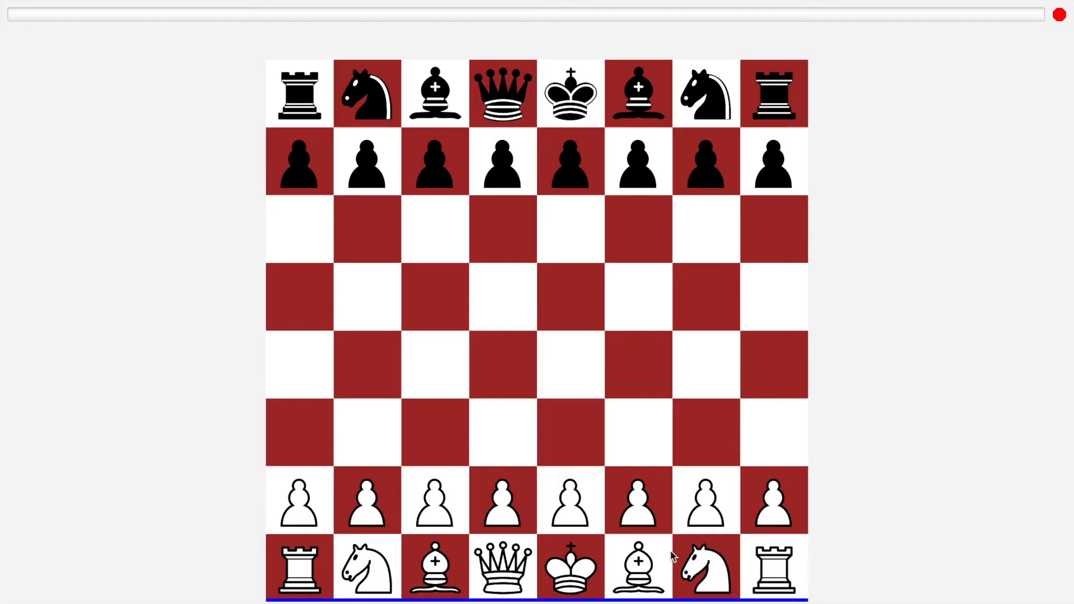
Play White's opening moves, including knight to f3 and queen to e2, then open Settings.
{"action": "left_click", "coordinate": [573, 510]}
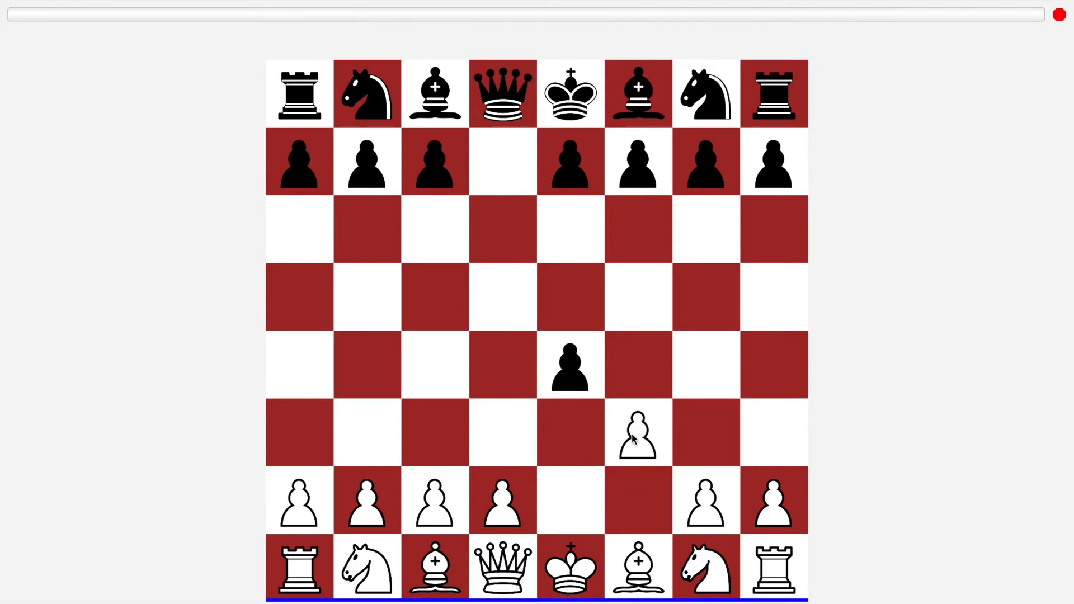
{"action": "left_click", "coordinate": [636, 435]}
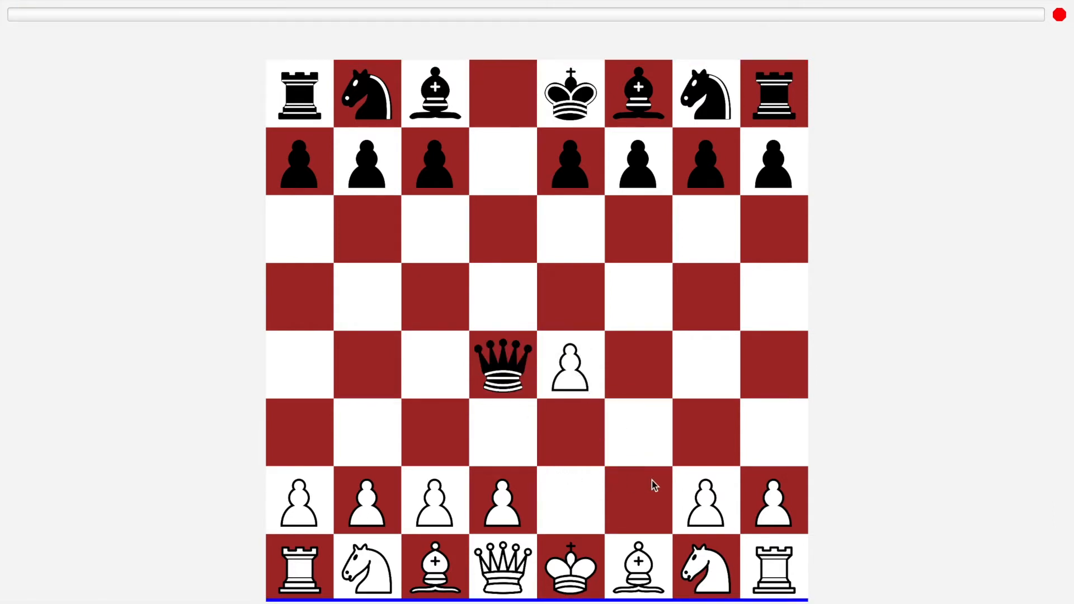
{"action": "left_click", "coordinate": [704, 568]}
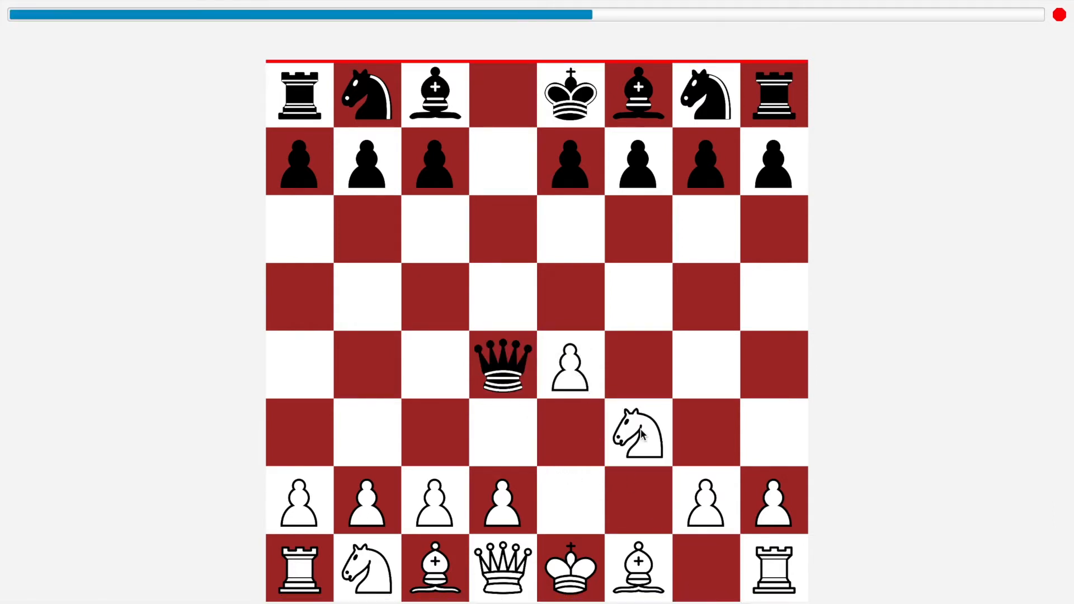
{"action": "left_click_drag", "start_coordinate": [502, 365], "coordinate": [569, 366]}
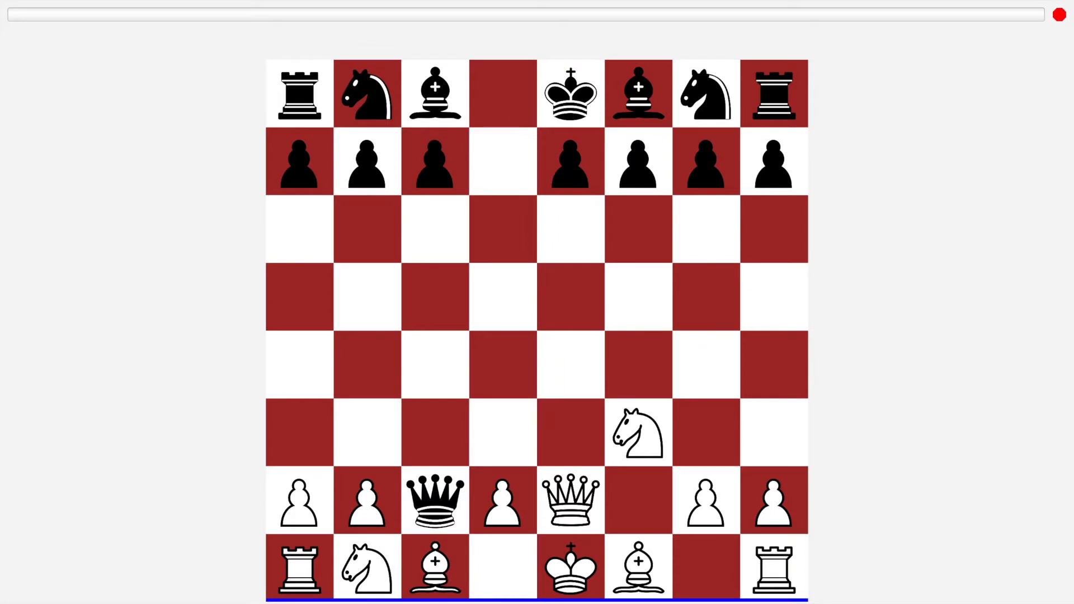
{"action": "left_click", "coordinate": [537, 198]}
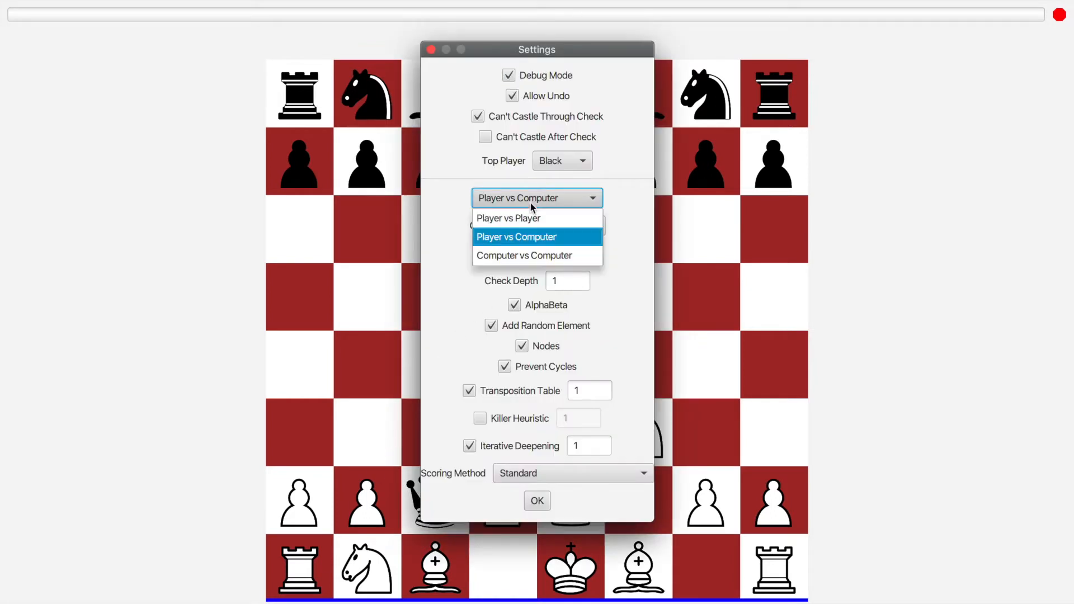
Keep the mode at Player vs Computer and choose Add New Model under Scoring Method.
{"action": "left_click", "coordinate": [517, 237]}
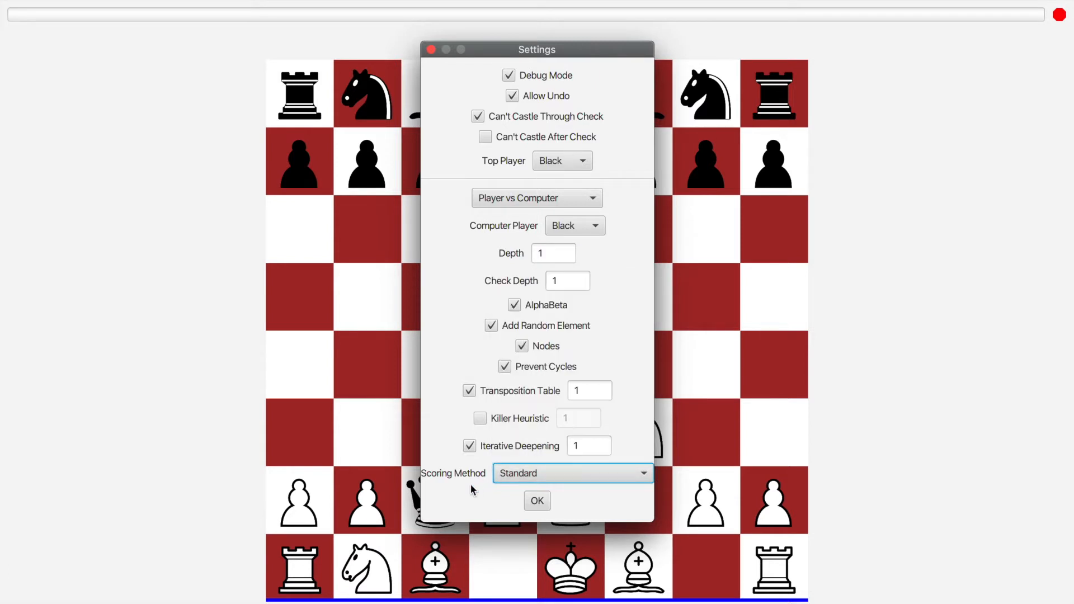
{"action": "left_click", "coordinate": [573, 473]}
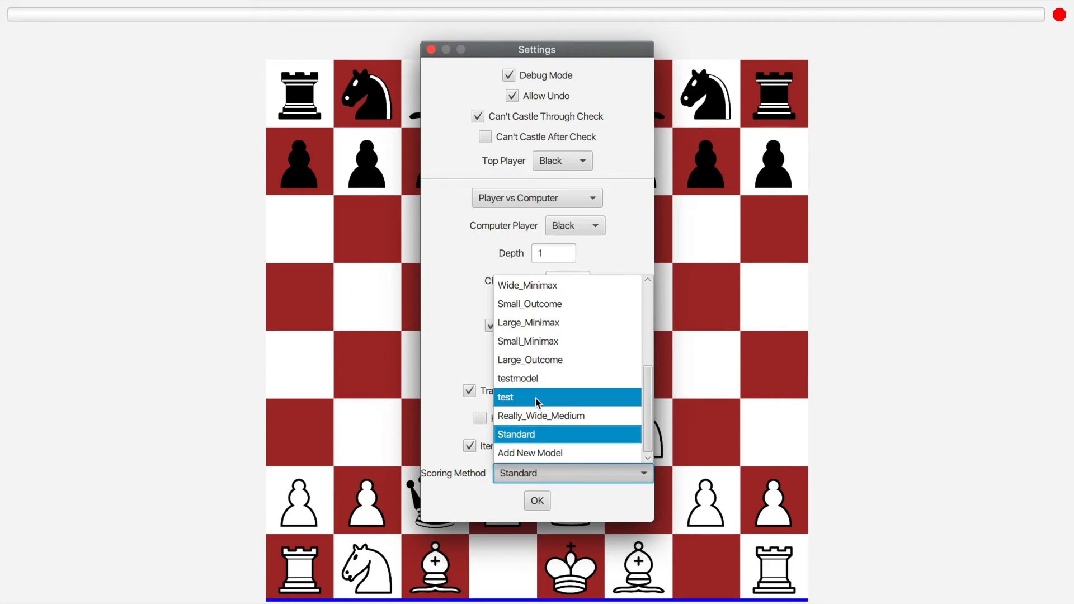
{"action": "mouse_move", "coordinate": [552, 416]}
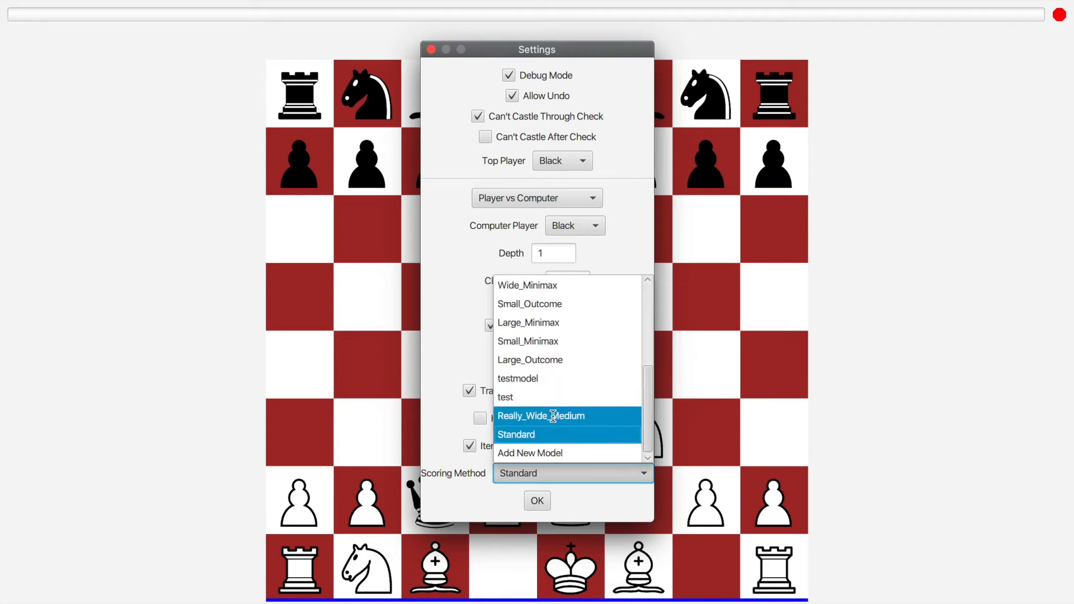
{"action": "left_click", "coordinate": [529, 453]}
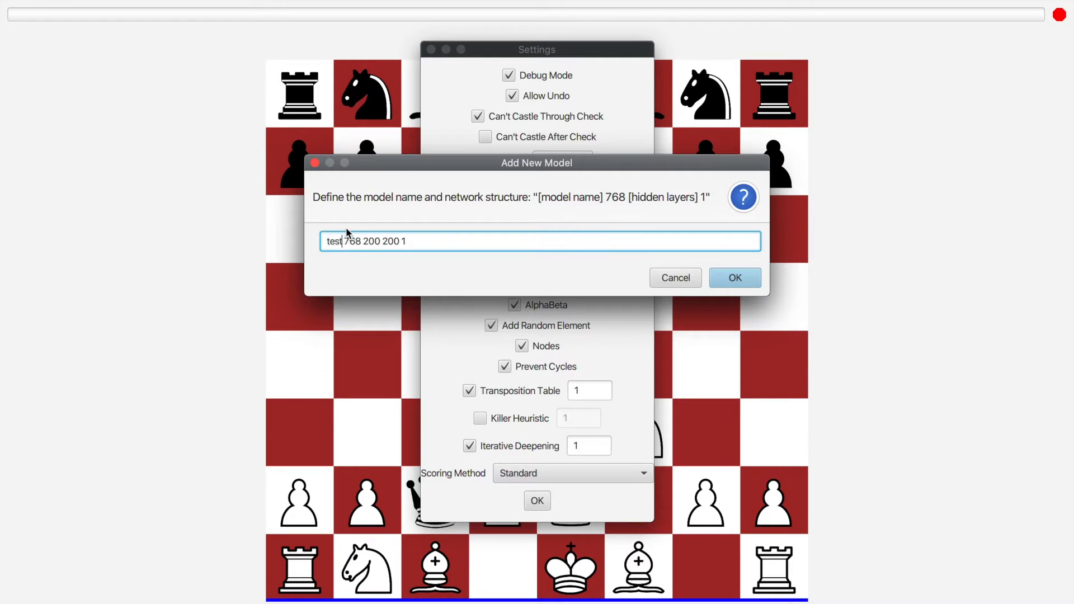
Submit a malformed '100 100' model definition and dismiss the Invalid Input error.
{"action": "type", "text": "100"}
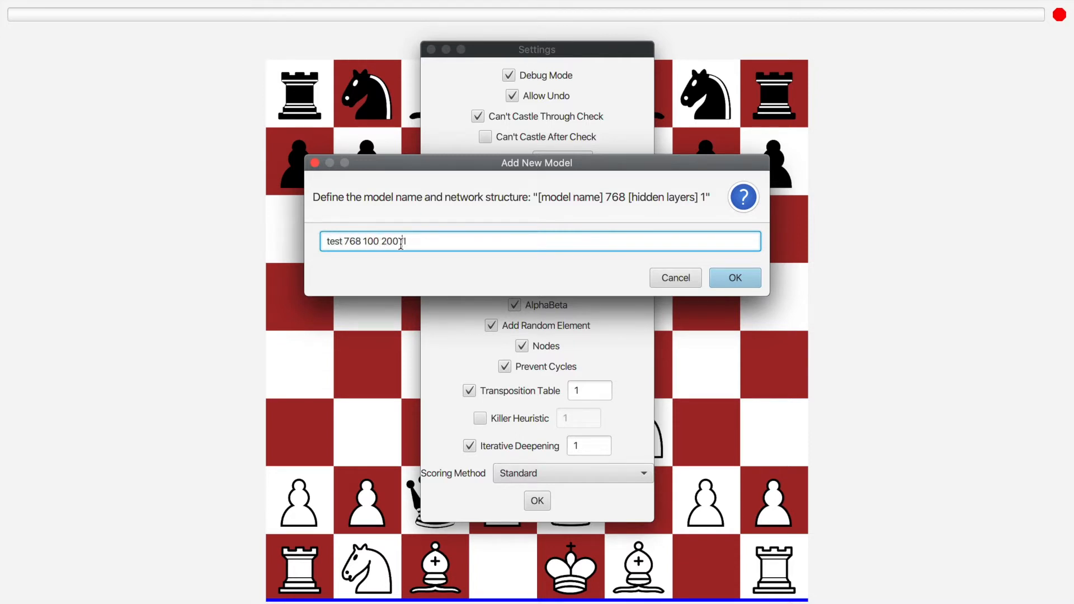
{"action": "type", "text": "100 1"}
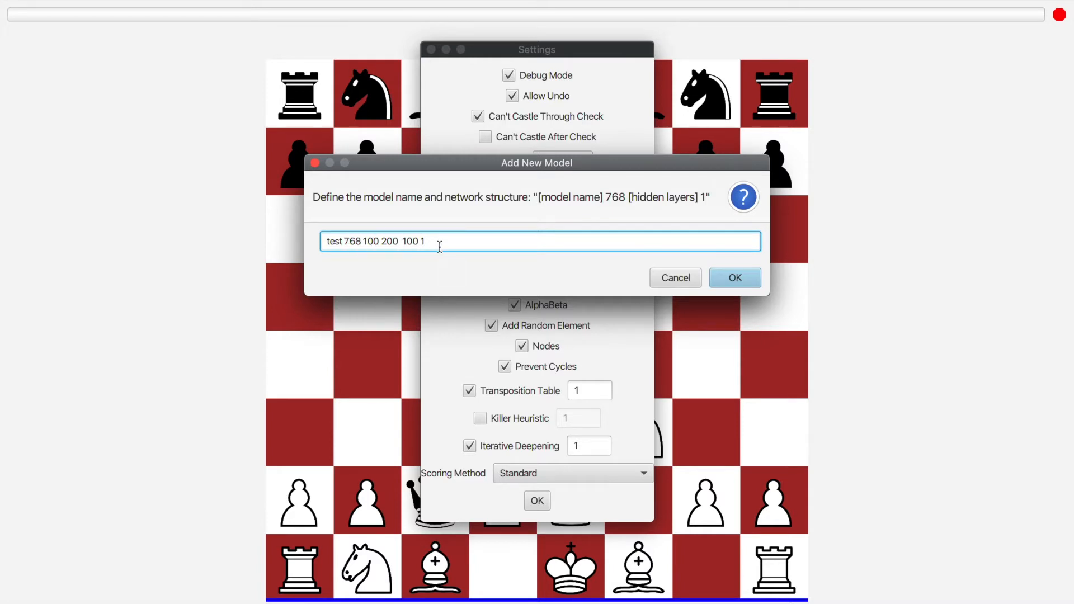
{"action": "left_click", "coordinate": [735, 278]}
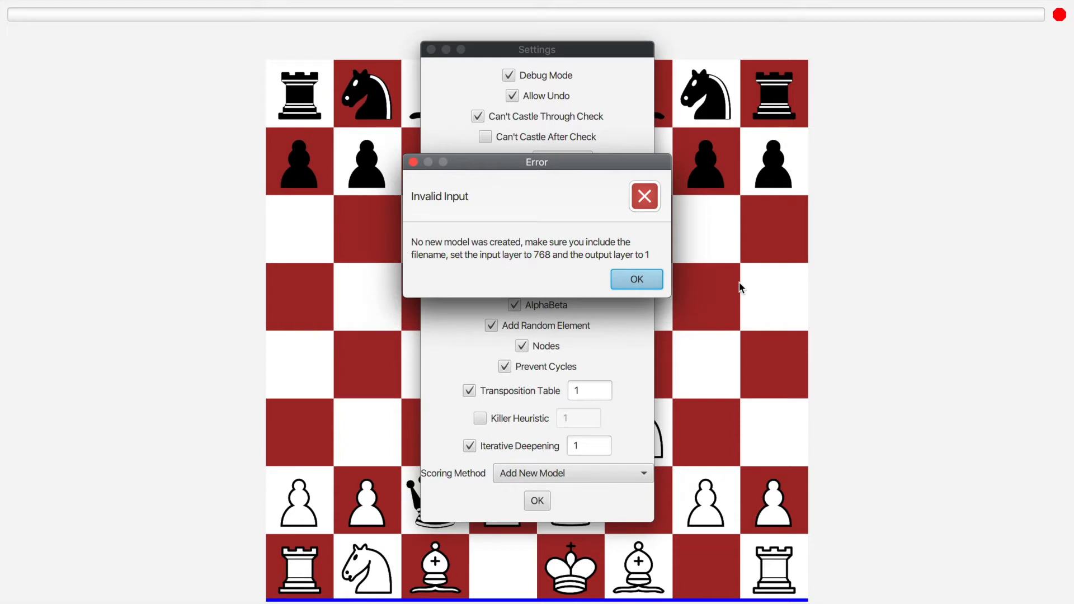
{"action": "left_click", "coordinate": [636, 279]}
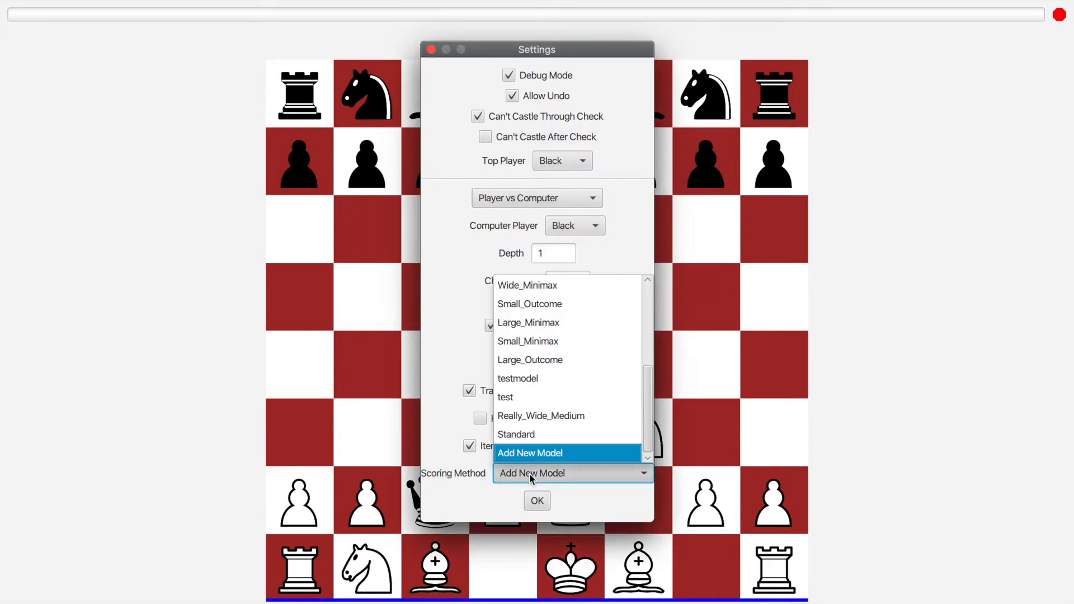
{"action": "left_click", "coordinate": [529, 453]}
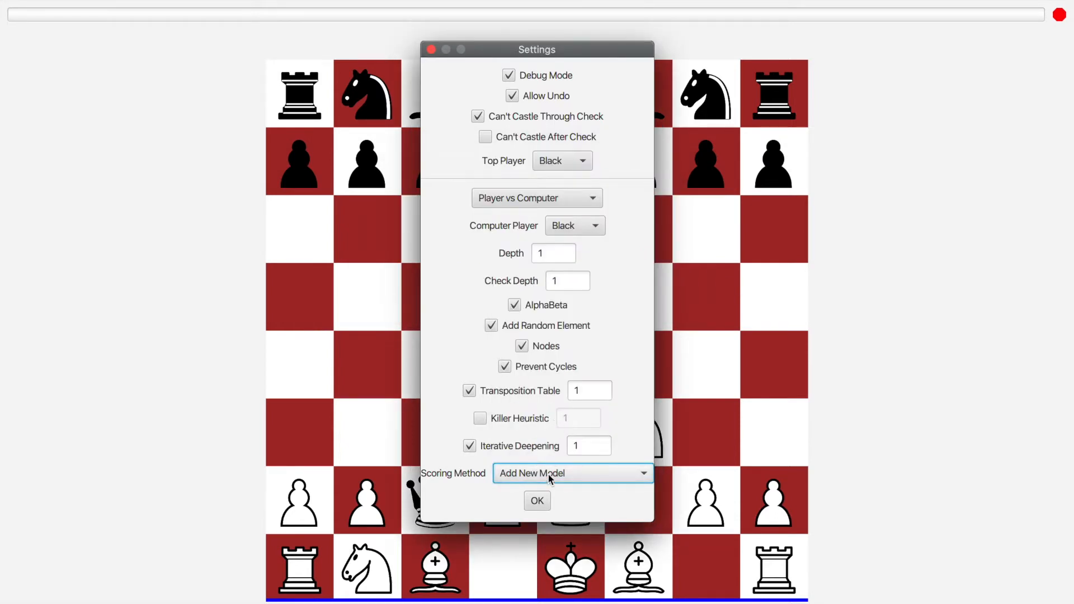
{"action": "left_click", "coordinate": [572, 473]}
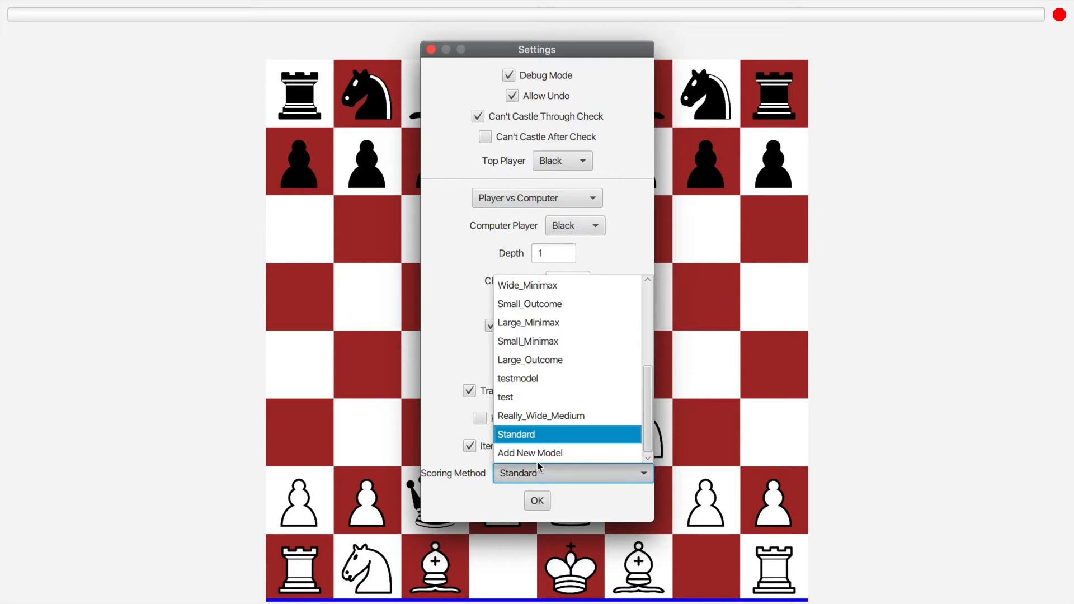
{"action": "left_click", "coordinate": [529, 453]}
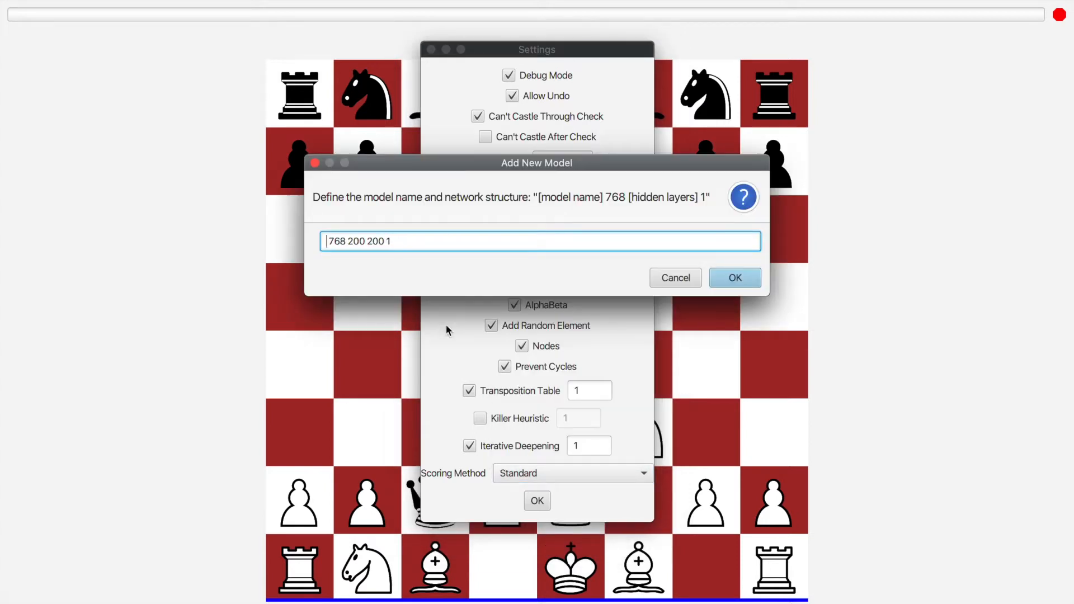
{"action": "type", "text": "test"}
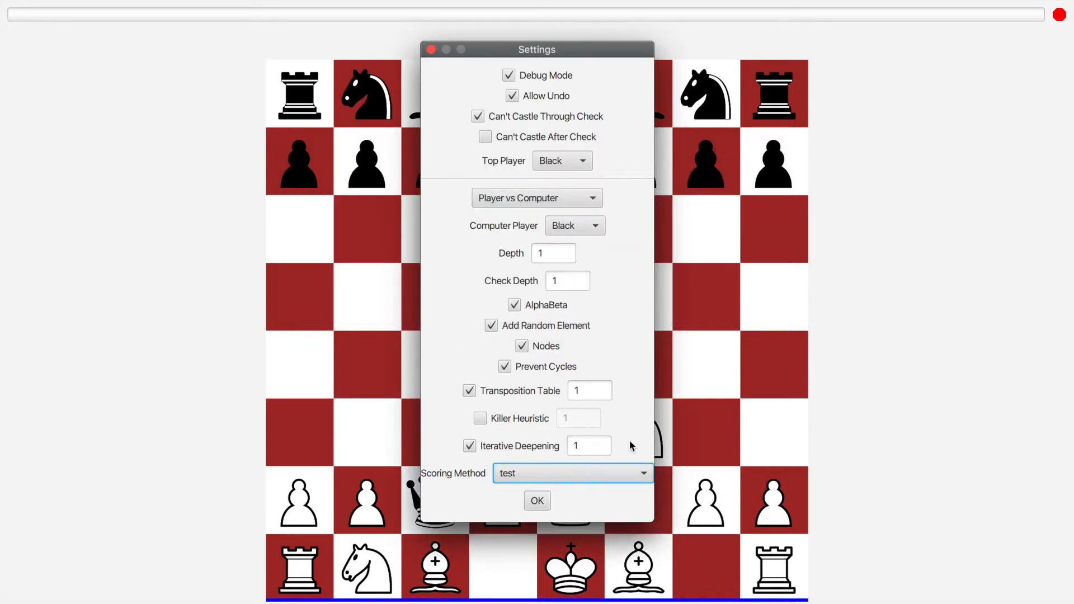
Apply the settings with OK and drag the empty Training window aside.
{"action": "left_click", "coordinate": [537, 500]}
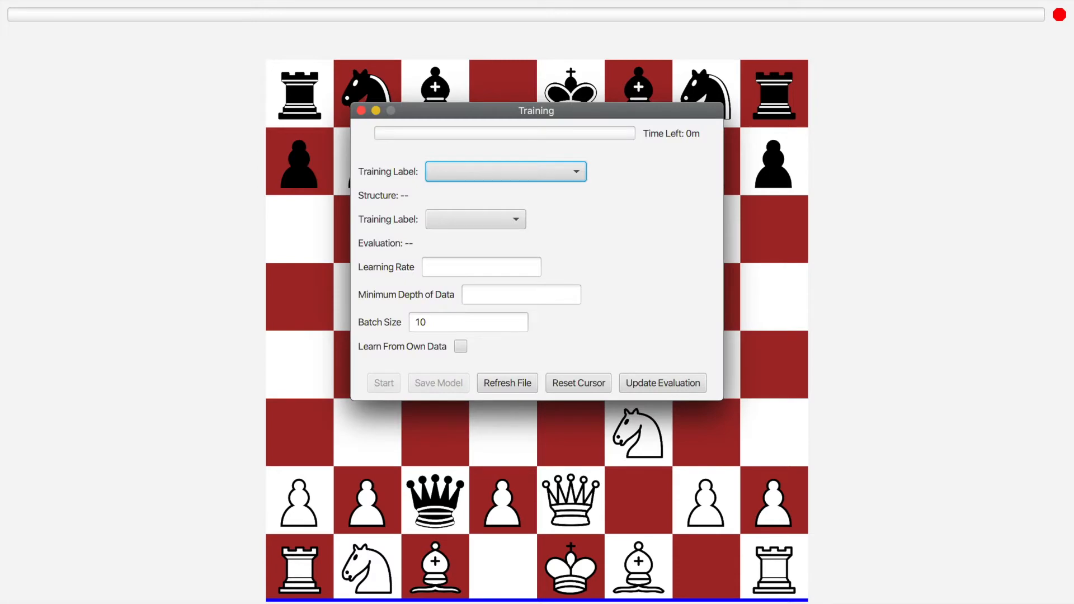
{"action": "left_click_drag", "start_coordinate": [536, 110], "coordinate": [722, 171]}
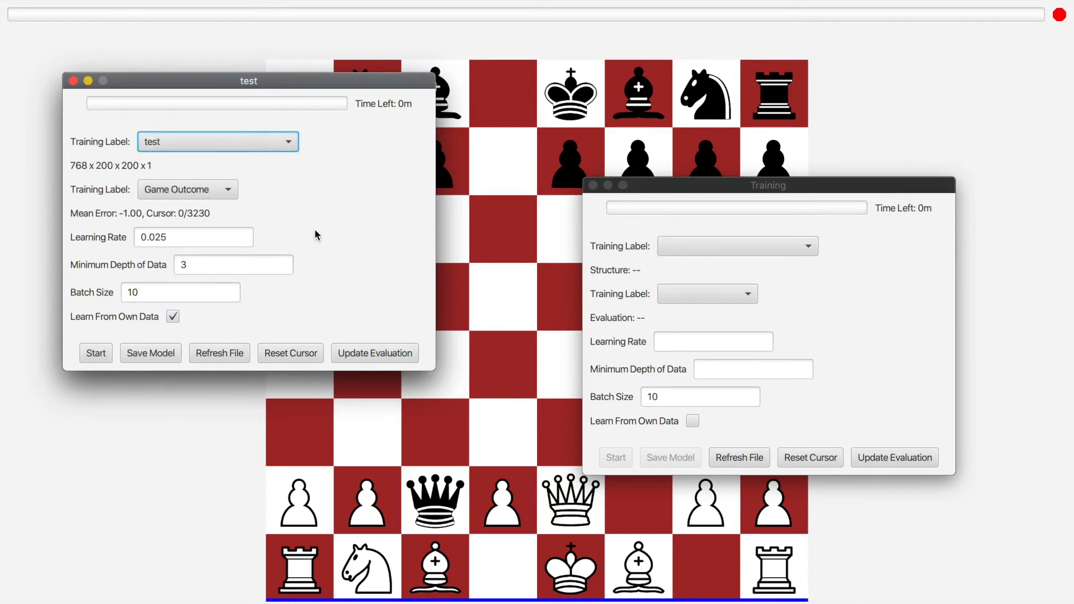
{"action": "mouse_move", "coordinate": [123, 176]}
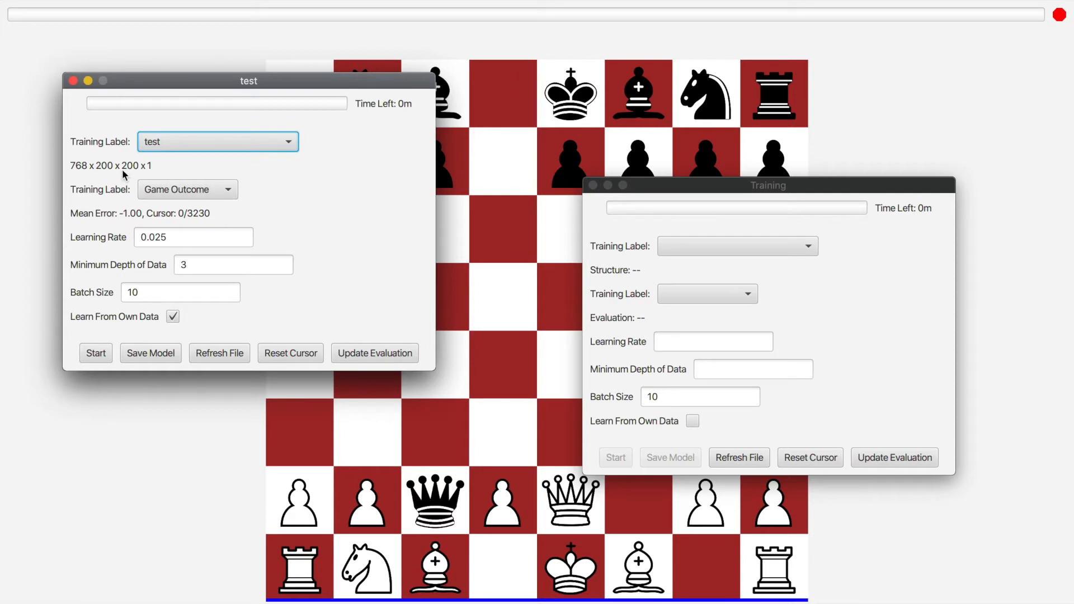
Train the test model on Minimax Score labels at depth 3 and refresh its evaluation figures.
{"action": "left_click", "coordinate": [187, 189]}
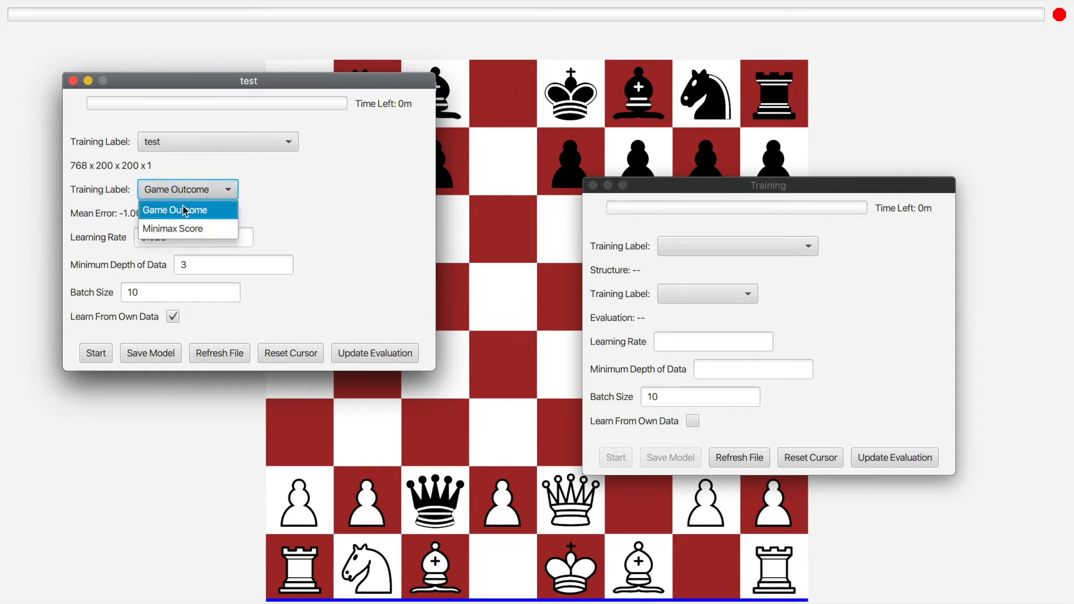
{"action": "left_click", "coordinate": [172, 228]}
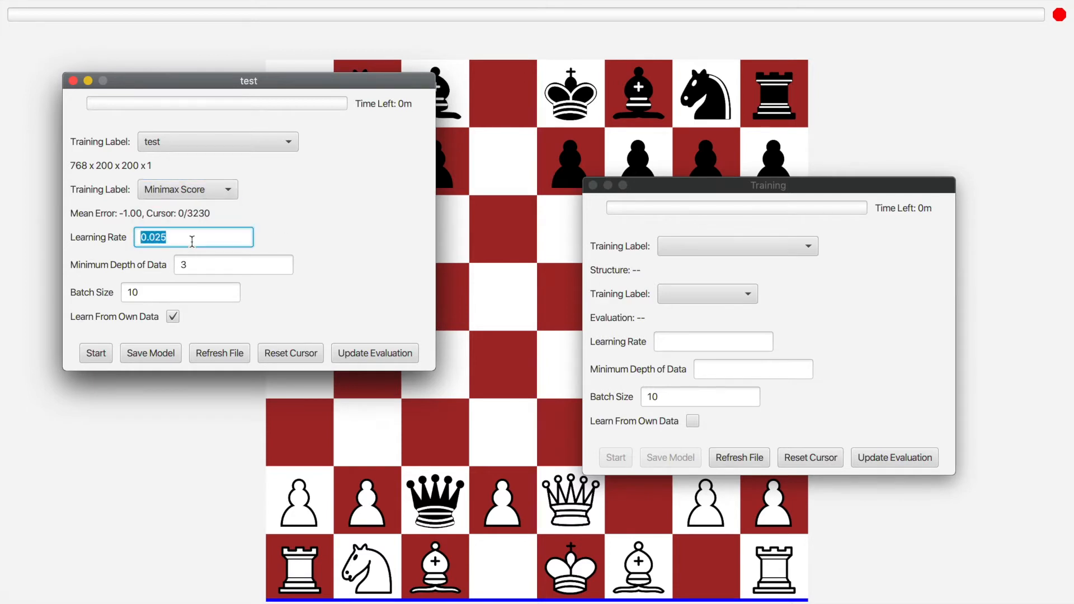
{"action": "left_click", "coordinate": [233, 264]}
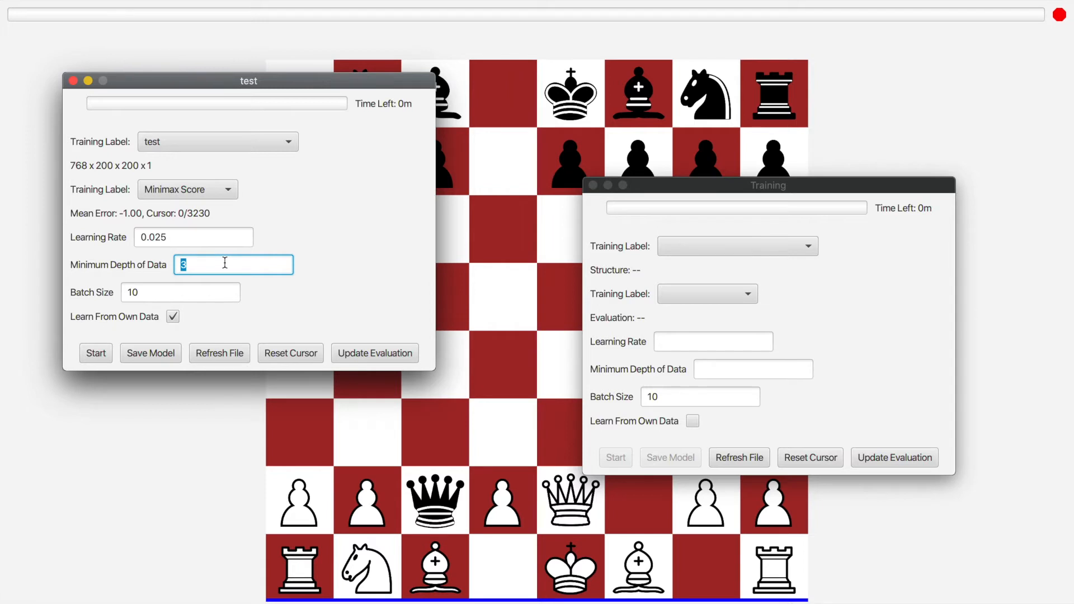
{"action": "mouse_move", "coordinate": [198, 295]}
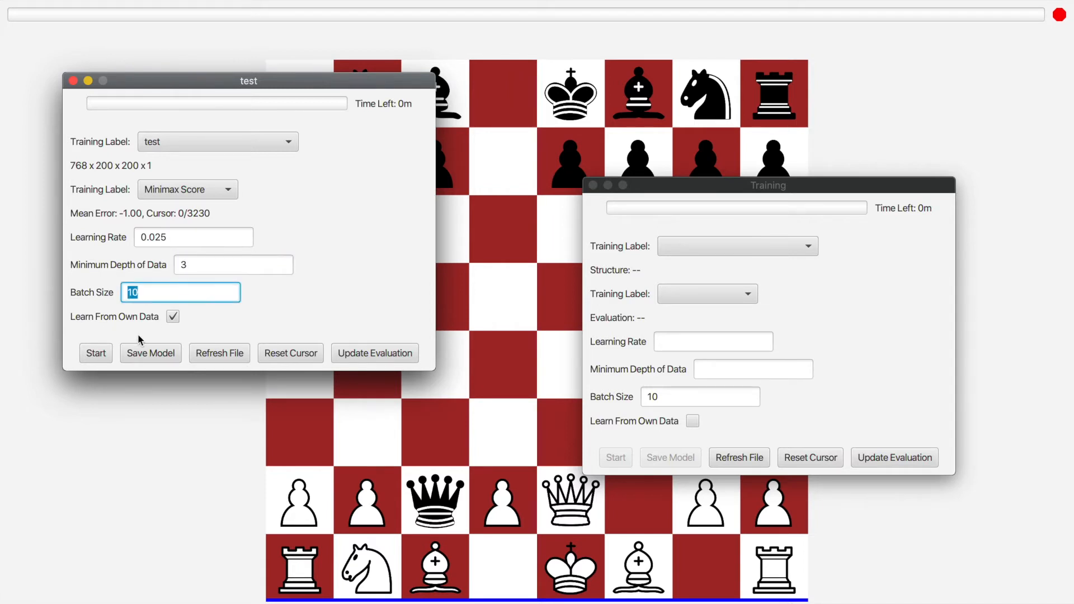
{"action": "left_click", "coordinate": [96, 353]}
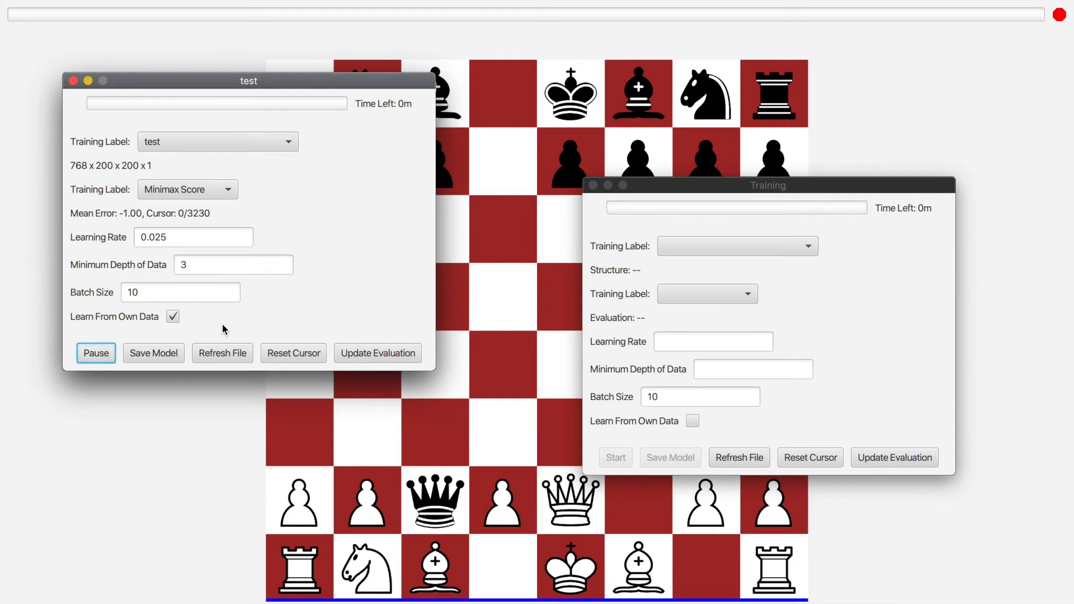
{"action": "mouse_move", "coordinate": [193, 143]}
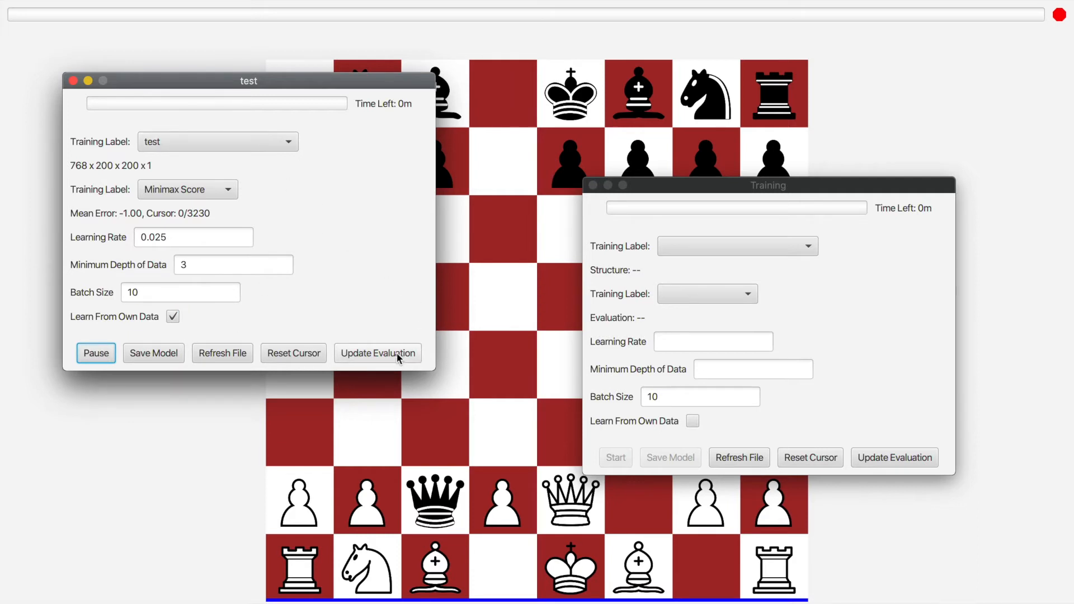
{"action": "left_click", "coordinate": [377, 353]}
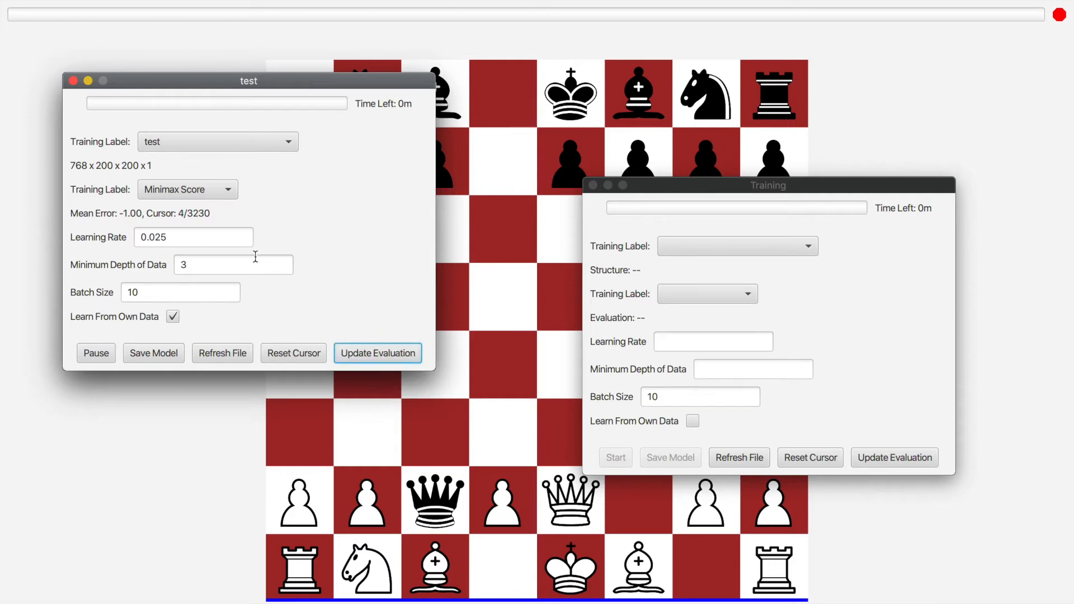
{"action": "mouse_move", "coordinate": [333, 297]}
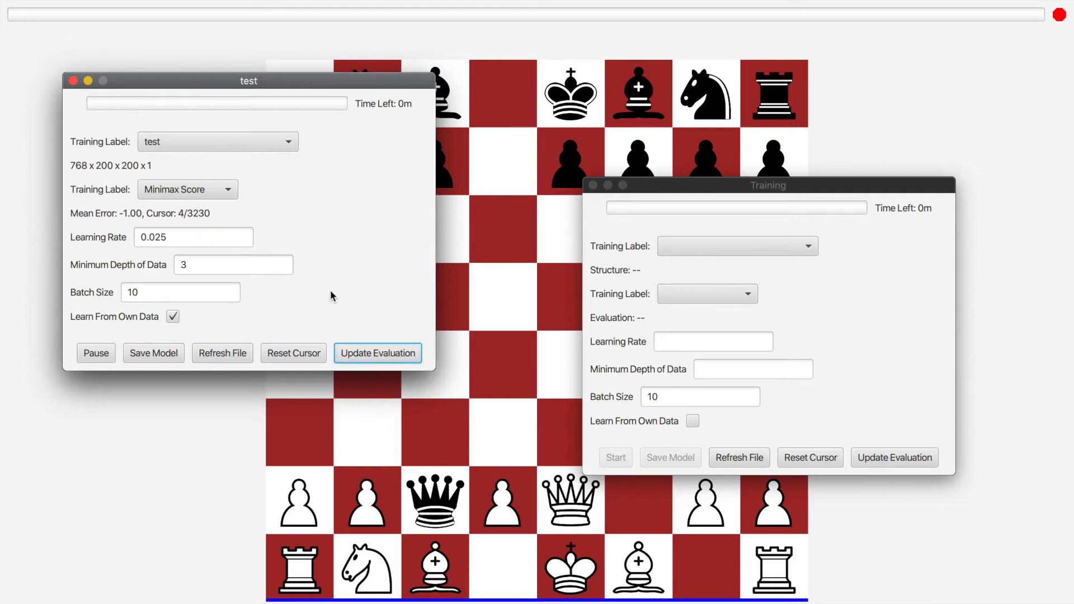
{"action": "mouse_move", "coordinate": [300, 281]}
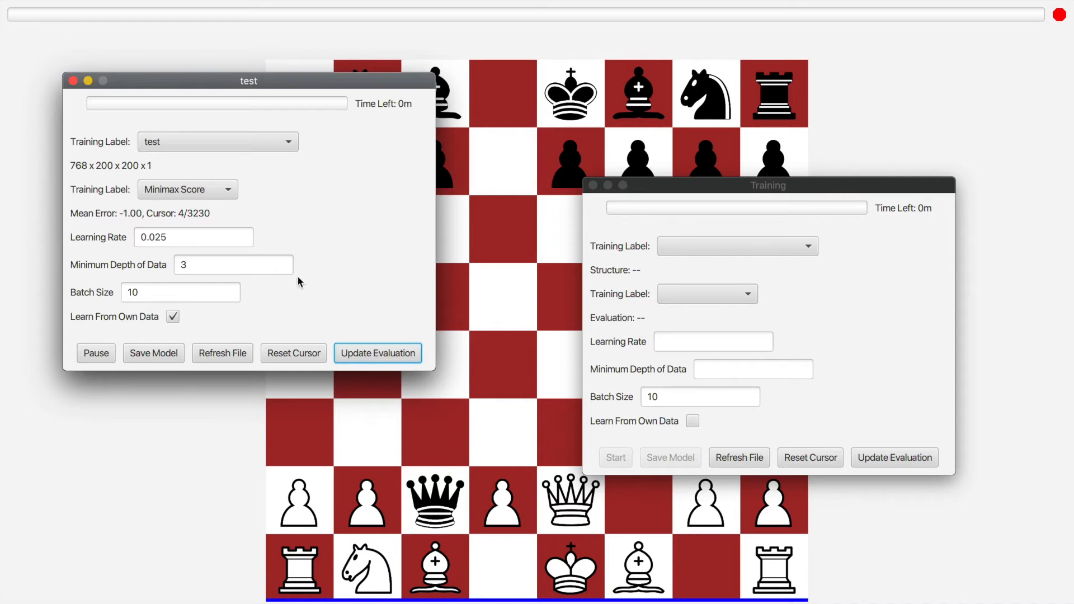
{"action": "mouse_move", "coordinate": [398, 229]}
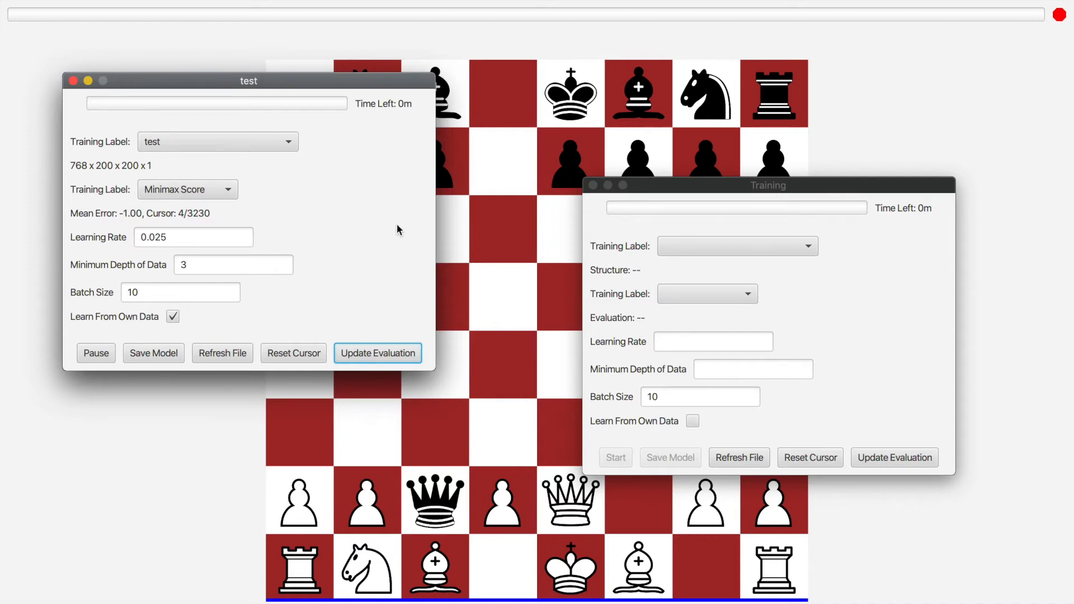
{"action": "mouse_move", "coordinate": [103, 171]}
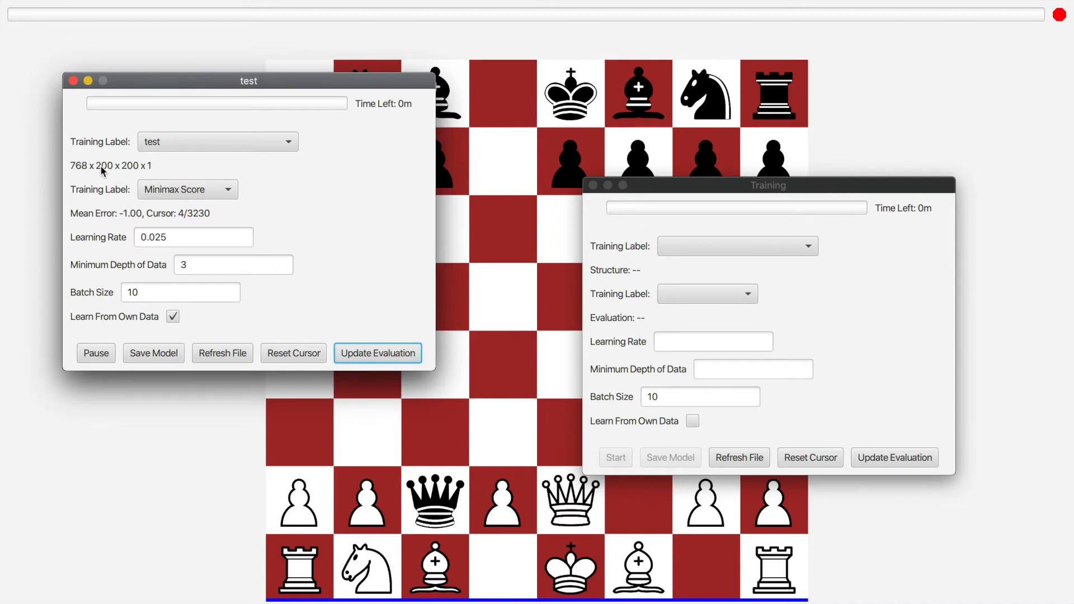
{"action": "mouse_move", "coordinate": [160, 178]}
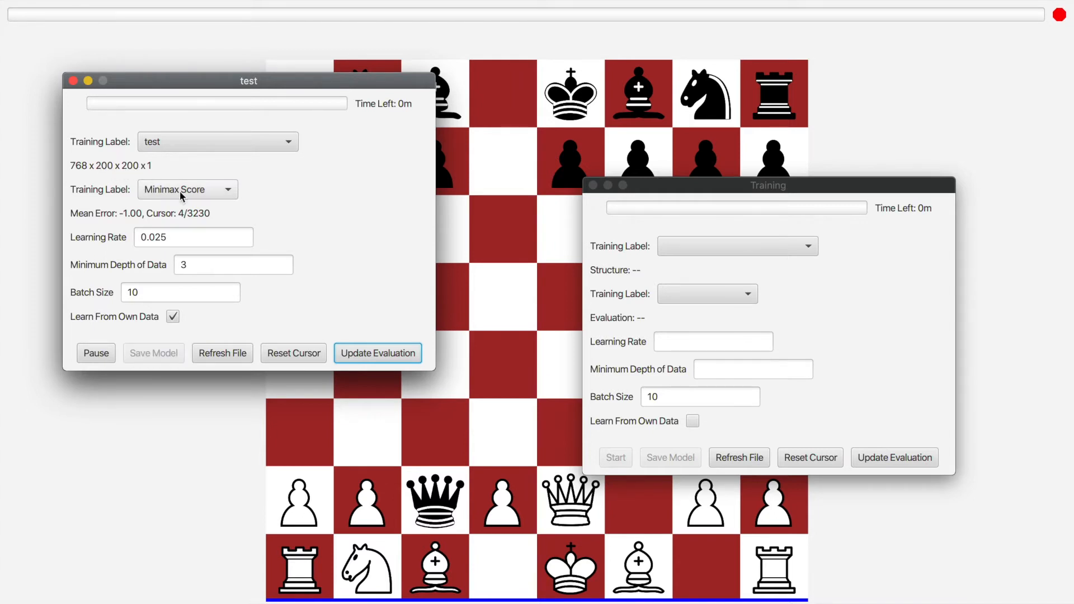
{"action": "left_click", "coordinate": [378, 353]}
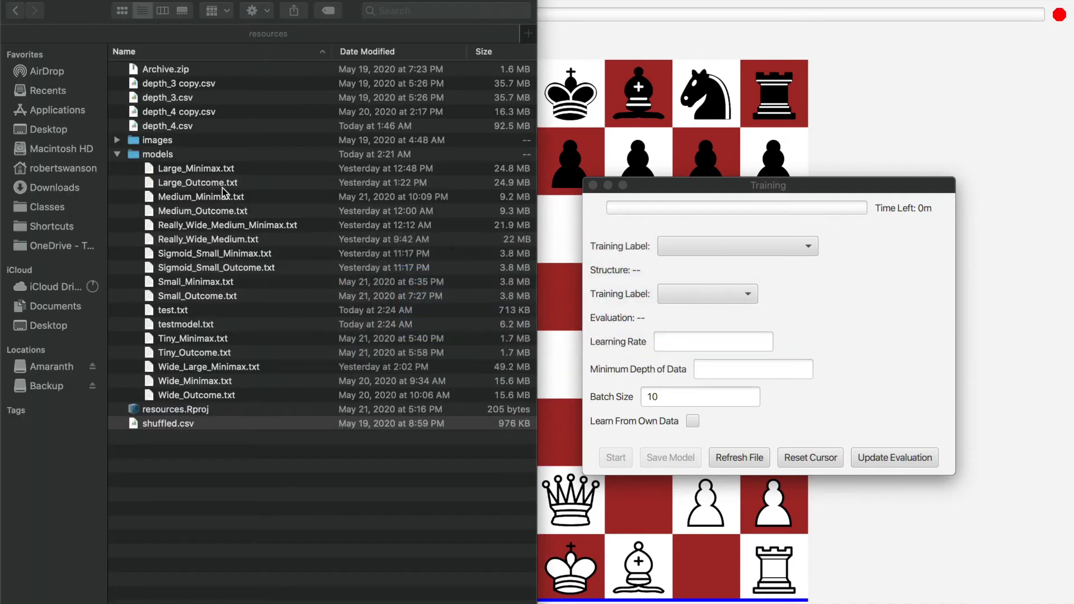
{"action": "left_click", "coordinate": [227, 225]}
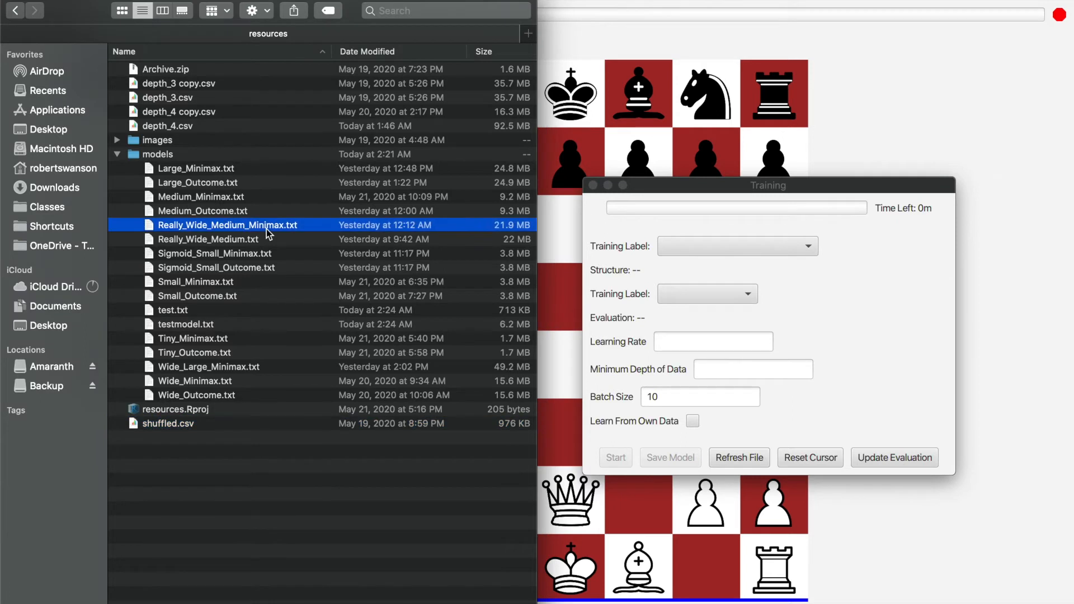
{"action": "left_click", "coordinate": [208, 239]}
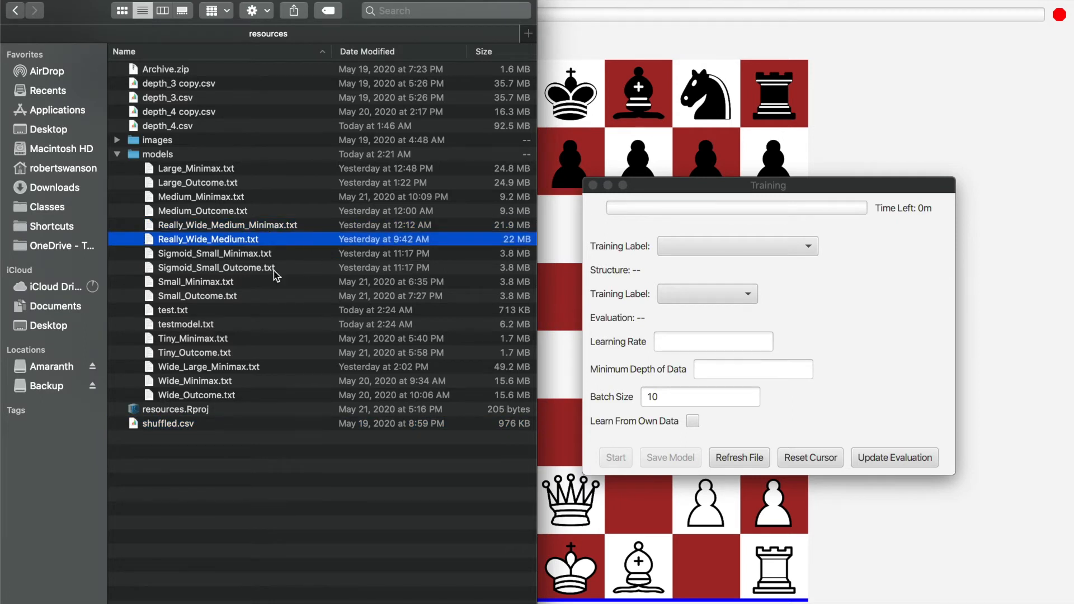
{"action": "left_click", "coordinate": [193, 168]}
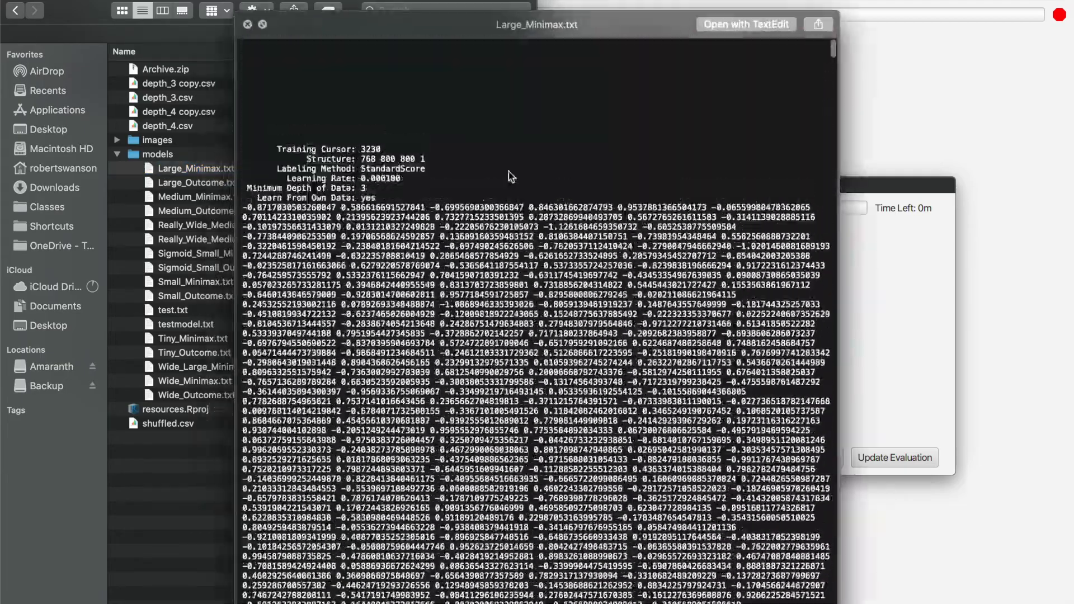
{"action": "scroll", "scroll_direction": "down", "scroll_amount": 3}
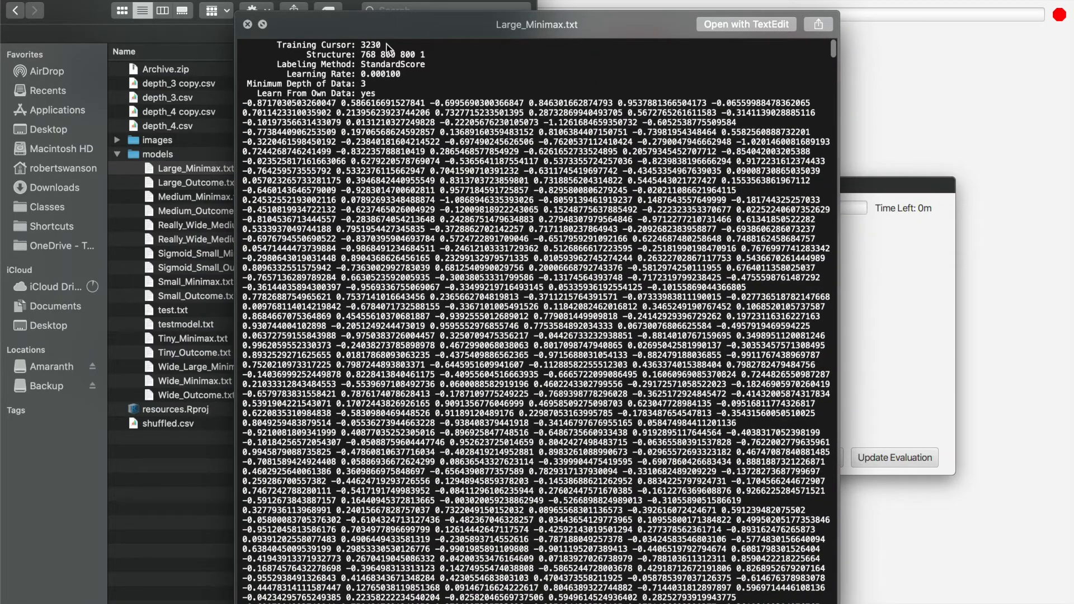
{"action": "mouse_move", "coordinate": [439, 161]}
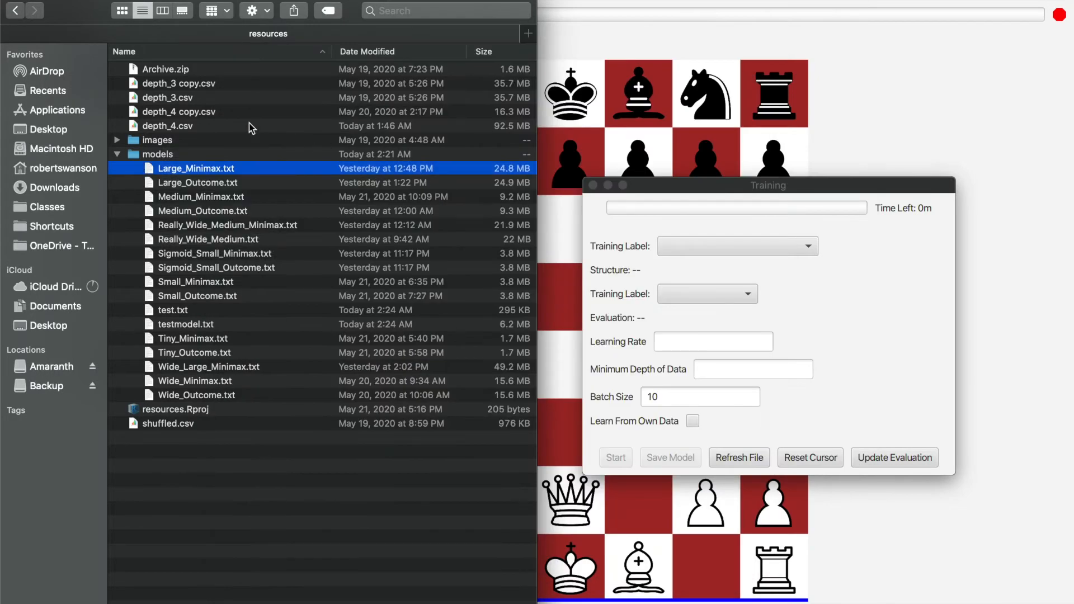
{"action": "left_click", "coordinate": [168, 423]}
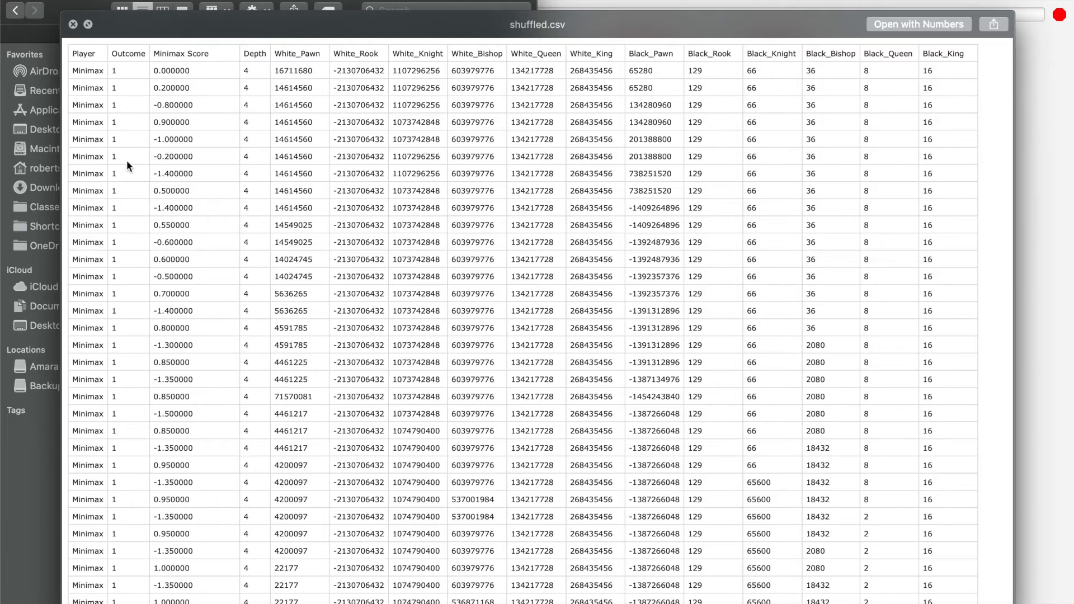
{"action": "scroll", "scroll_direction": "down", "scroll_amount": 3}
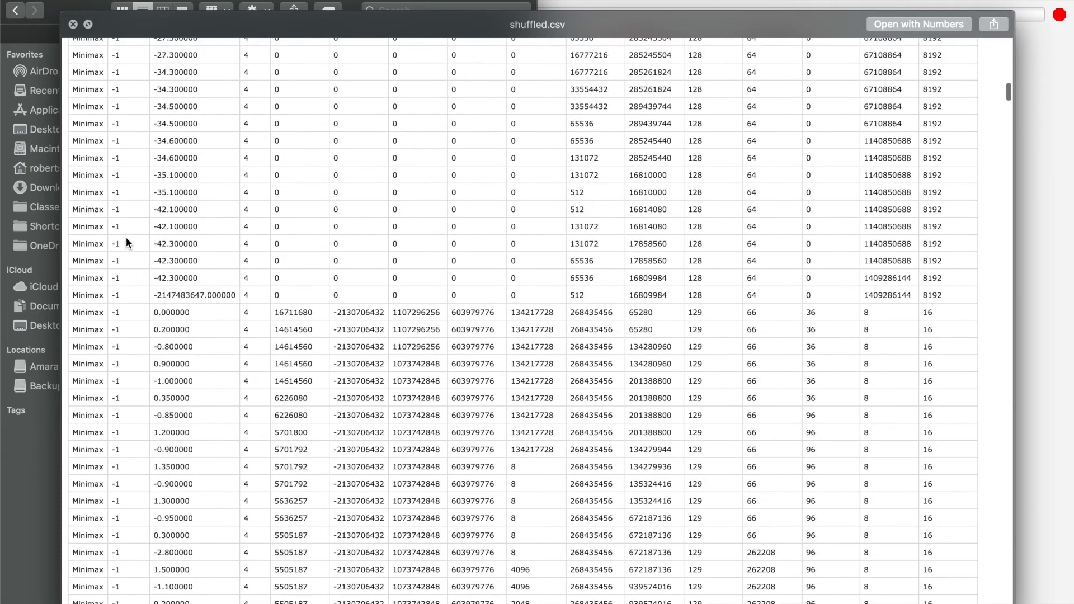
{"action": "scroll", "scroll_direction": "up", "scroll_amount": 3}
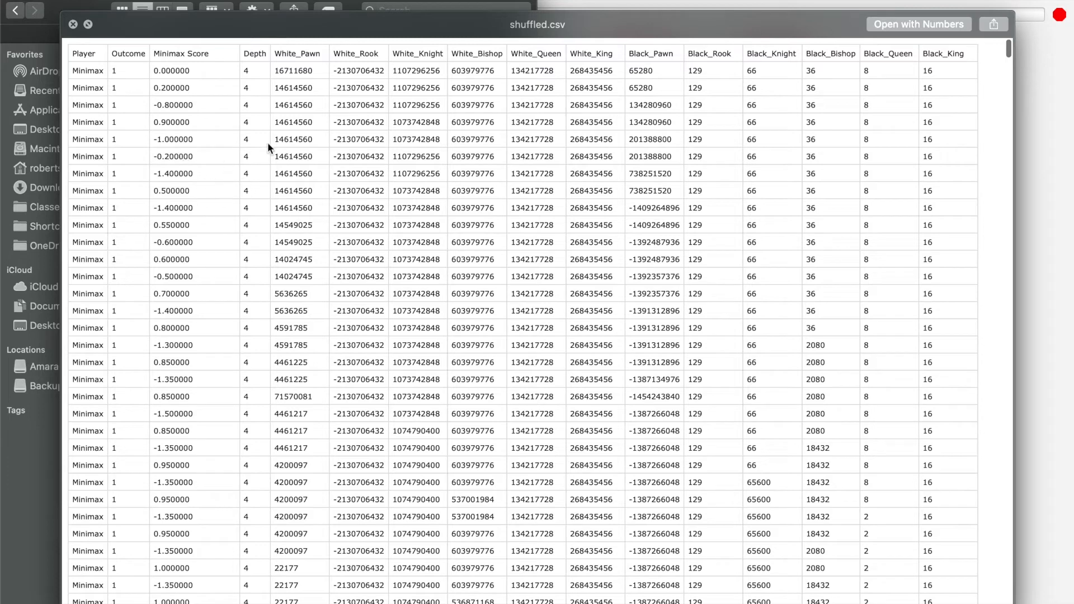
{"action": "mouse_move", "coordinate": [333, 168]}
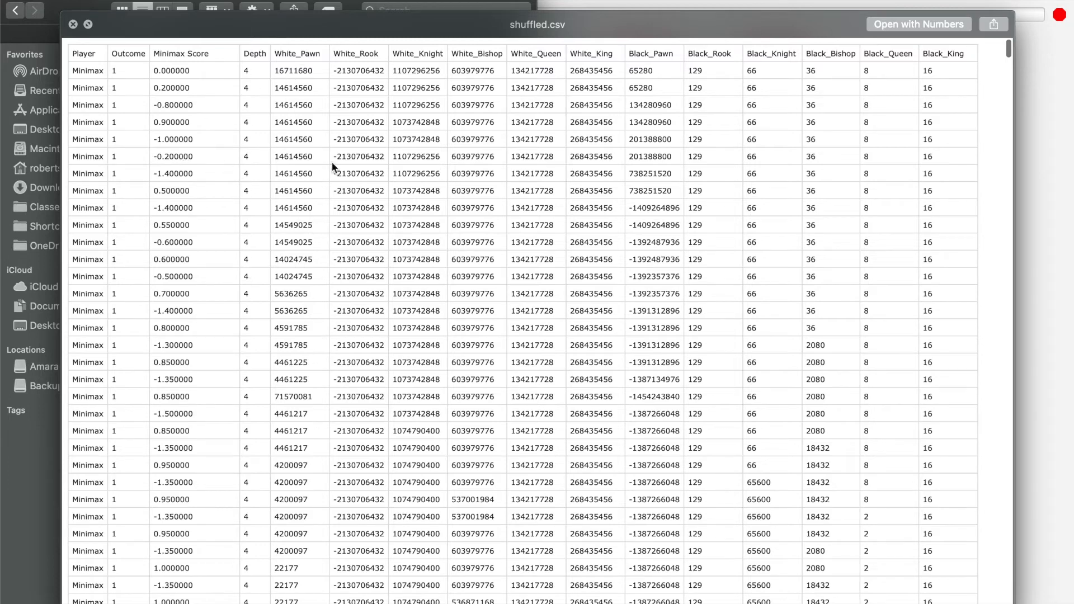
{"action": "mouse_move", "coordinate": [363, 77]}
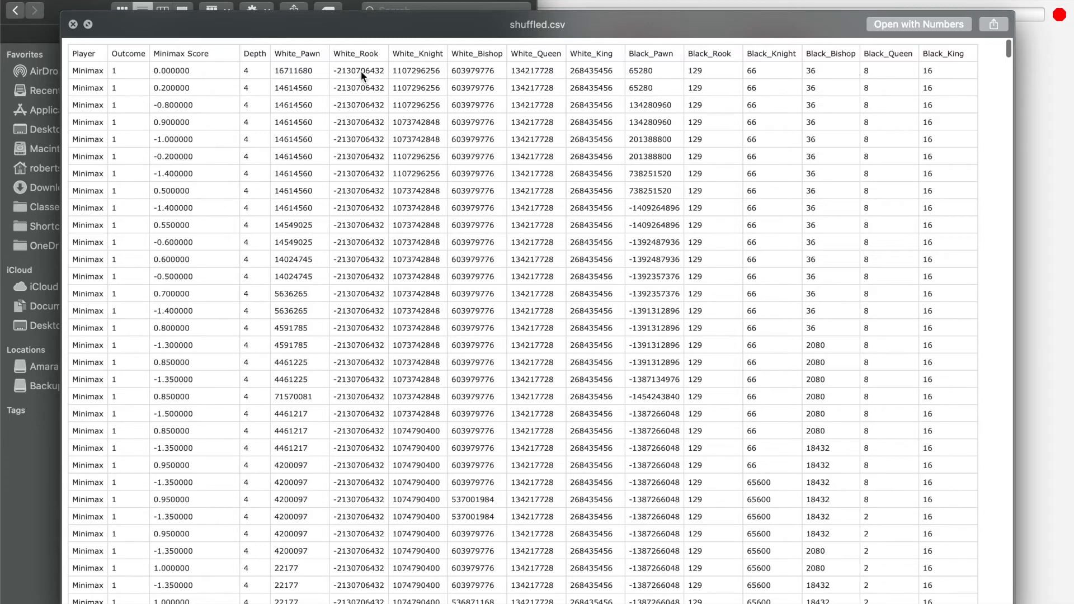
{"action": "mouse_move", "coordinate": [711, 86]}
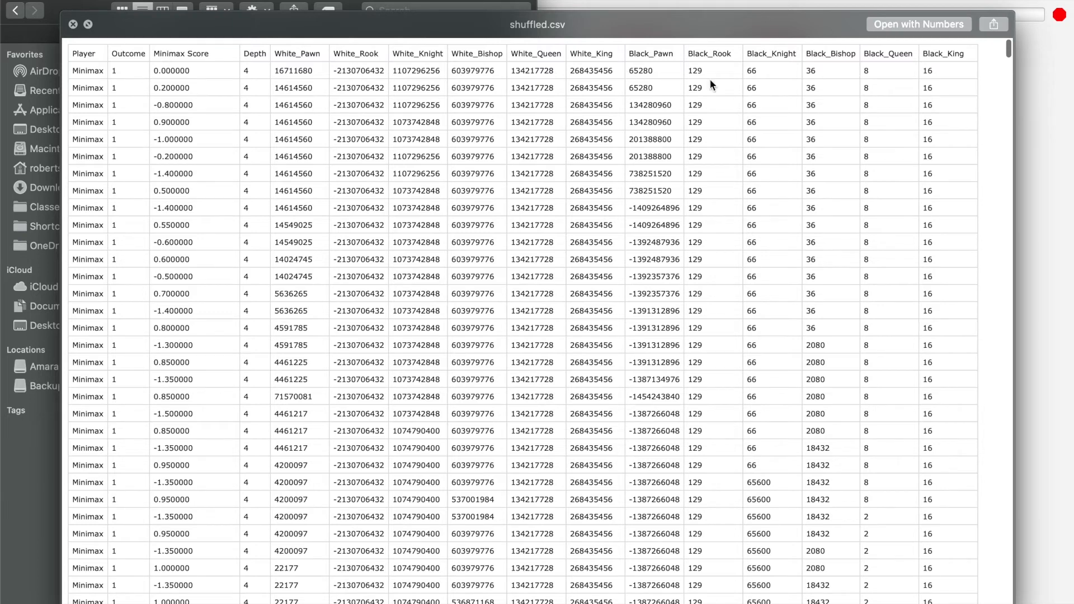
{"action": "mouse_move", "coordinate": [977, 163]}
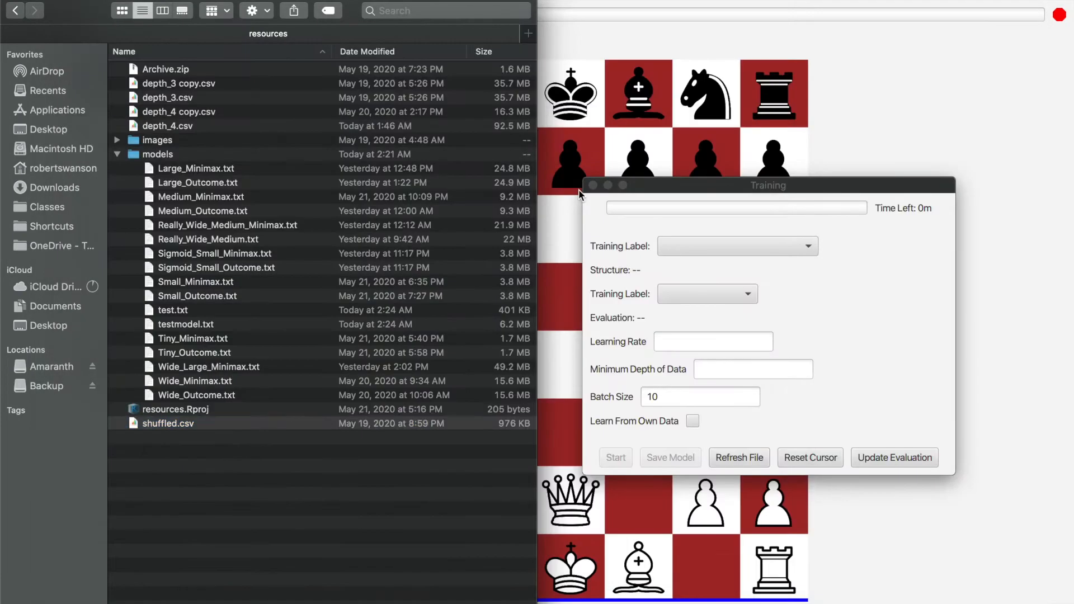
Return to the chess trainer and expand the Scoring Method list of saved models.
{"action": "left_click", "coordinate": [168, 422]}
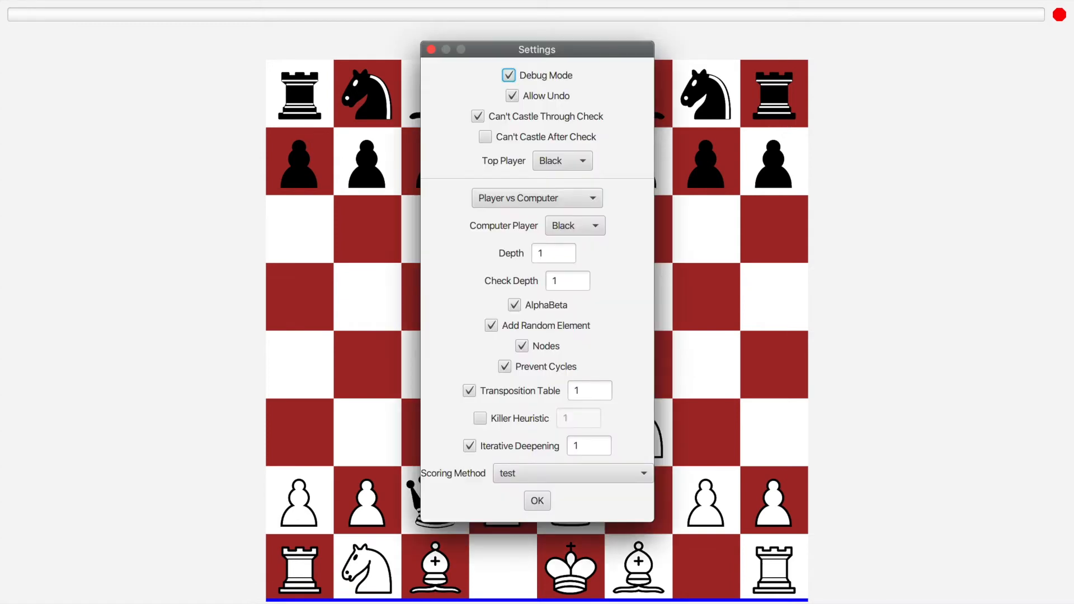
{"action": "left_click", "coordinate": [573, 473]}
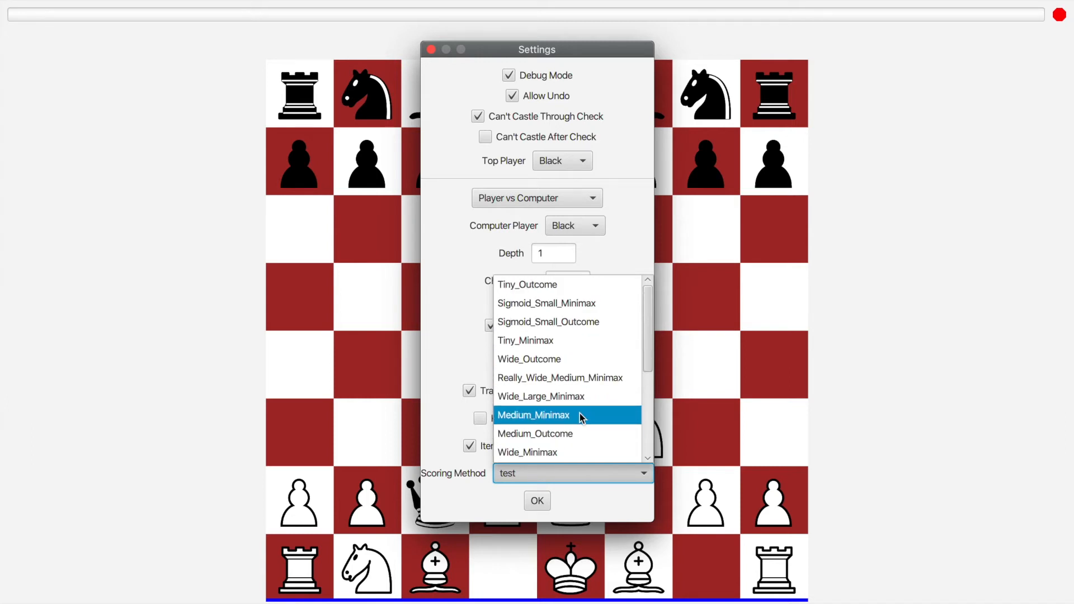
{"action": "mouse_move", "coordinate": [566, 397]}
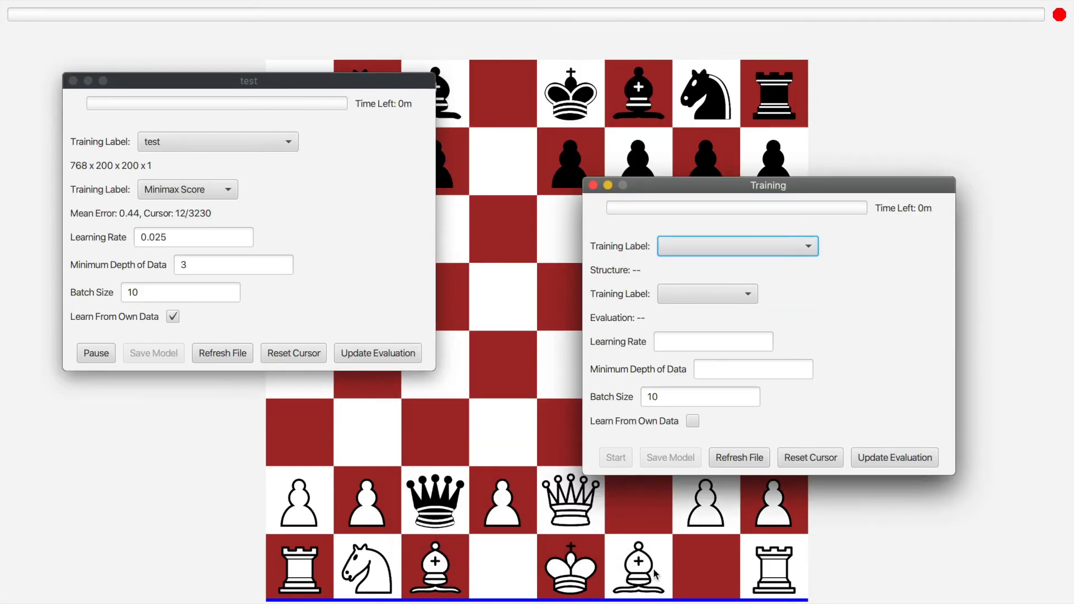
Select Wide_Large_Minimax from the second Training window's model list.
{"action": "left_click", "coordinate": [736, 246]}
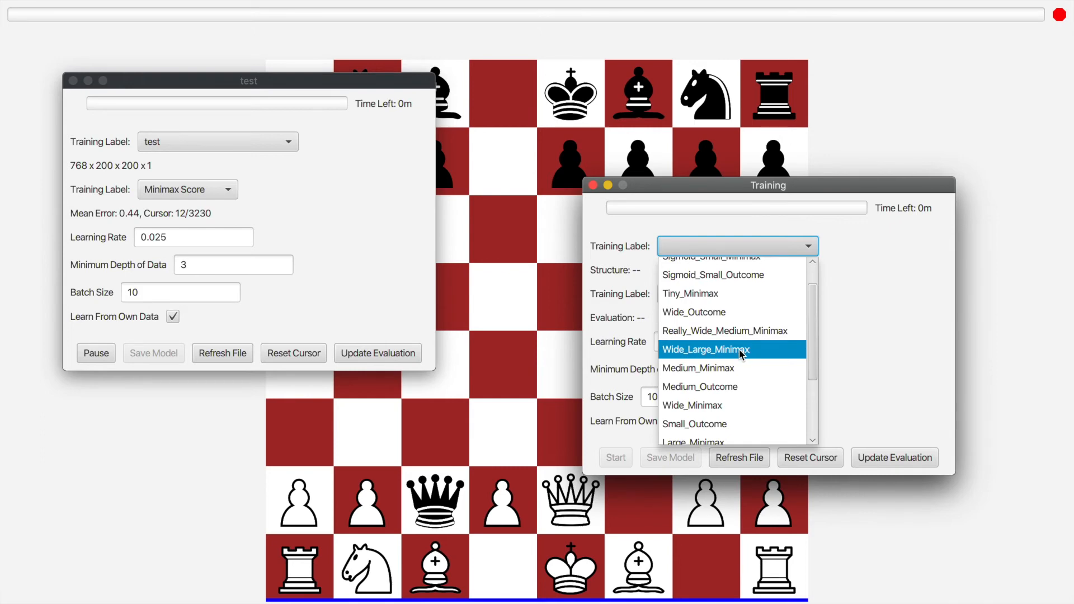
{"action": "left_click", "coordinate": [705, 349]}
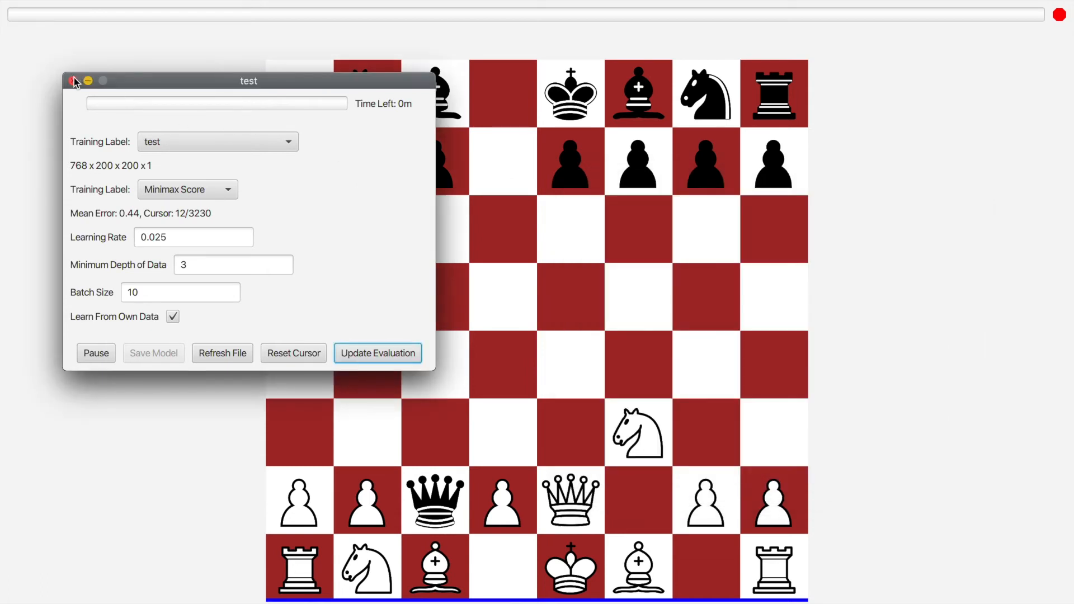
Close the test training window and confirm Settings with Wide_Large_Minimax scoring.
{"action": "left_click", "coordinate": [71, 81]}
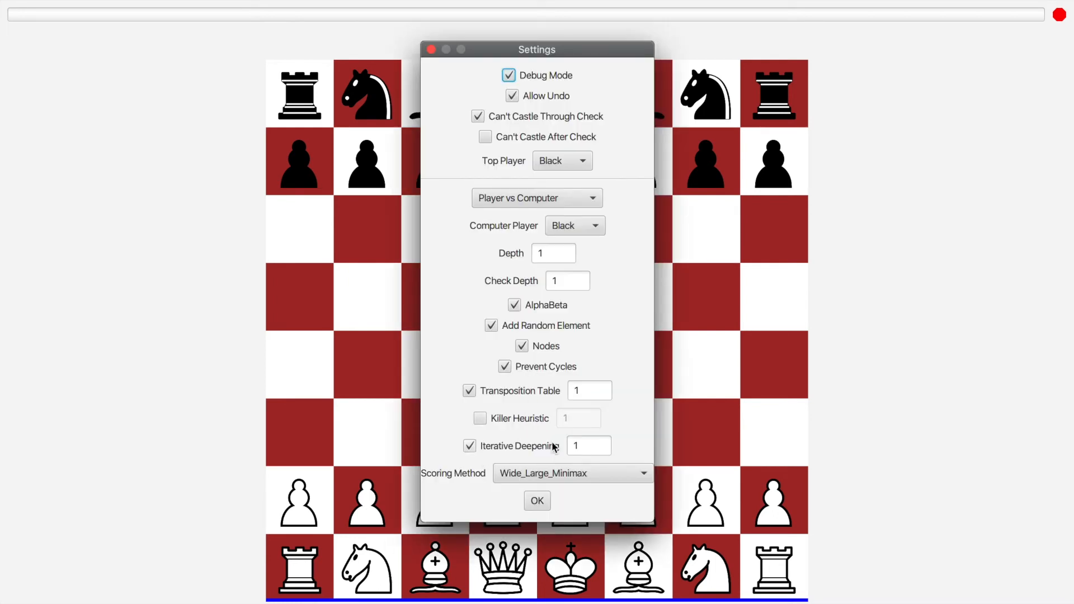
{"action": "left_click", "coordinate": [537, 501]}
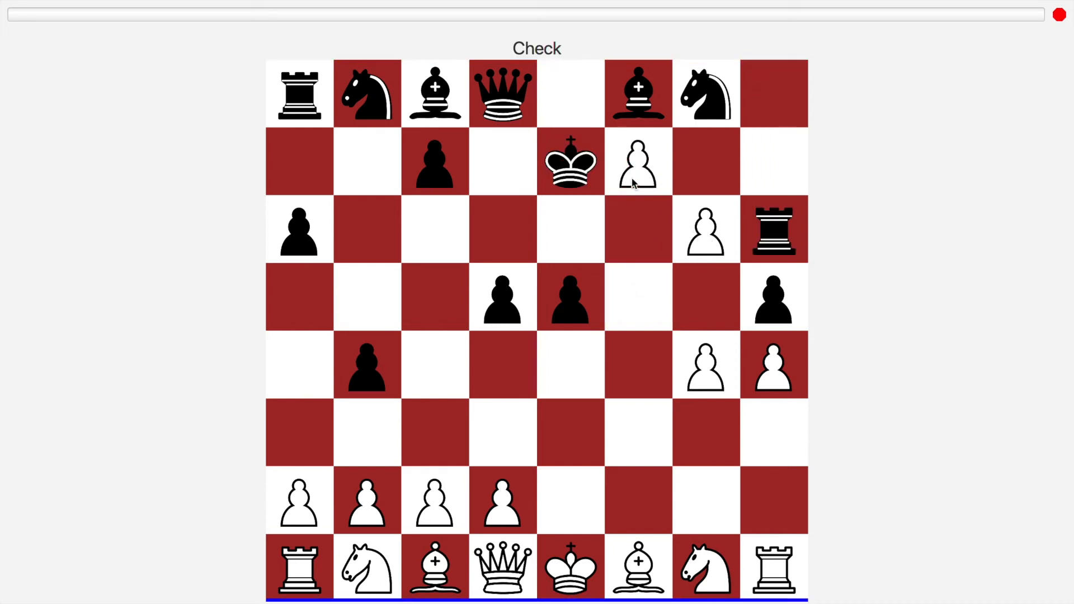
Promote the white pawn on the last rank to a queen, then advance another white pawn.
{"action": "left_click", "coordinate": [637, 163]}
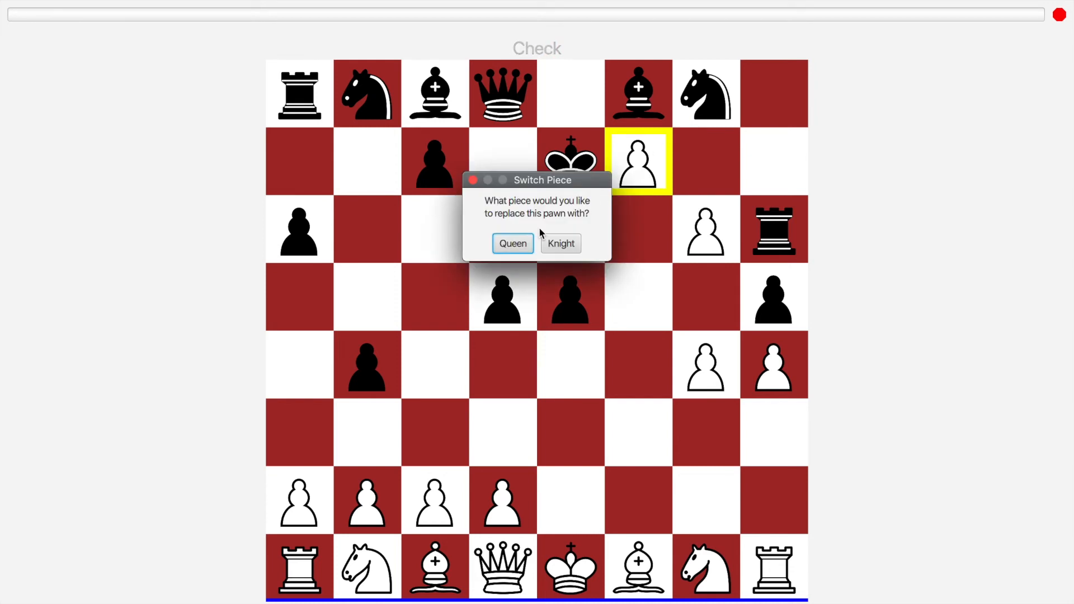
{"action": "left_click", "coordinate": [512, 244]}
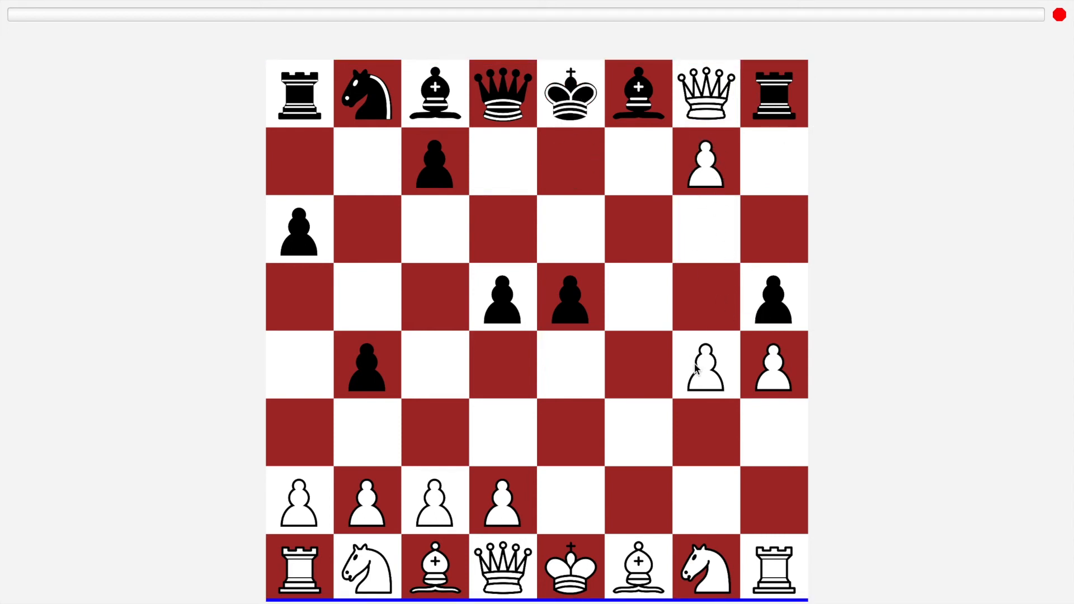
{"action": "left_click_drag", "start_coordinate": [433, 501], "coordinate": [433, 433]}
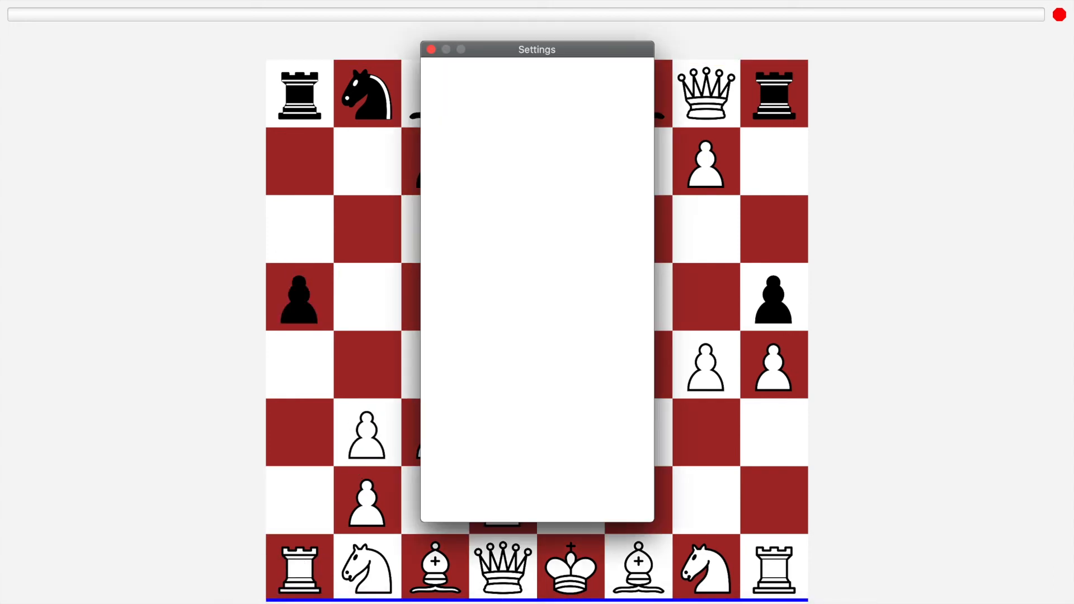
Reselect Player vs Computer as the game mode and confirm with OK.
{"action": "left_click", "coordinate": [536, 198]}
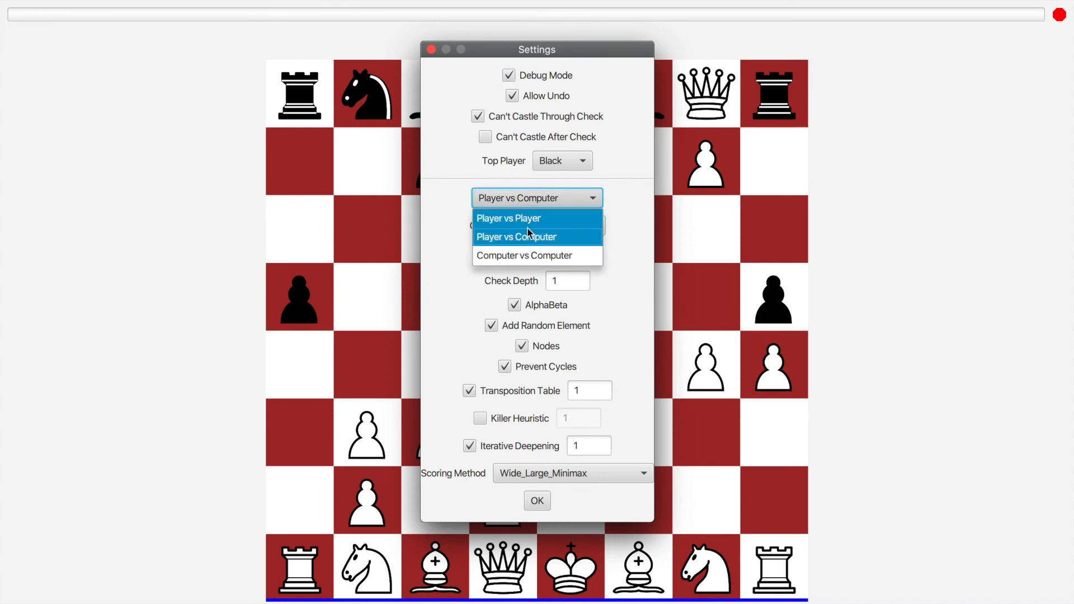
{"action": "left_click", "coordinate": [517, 237]}
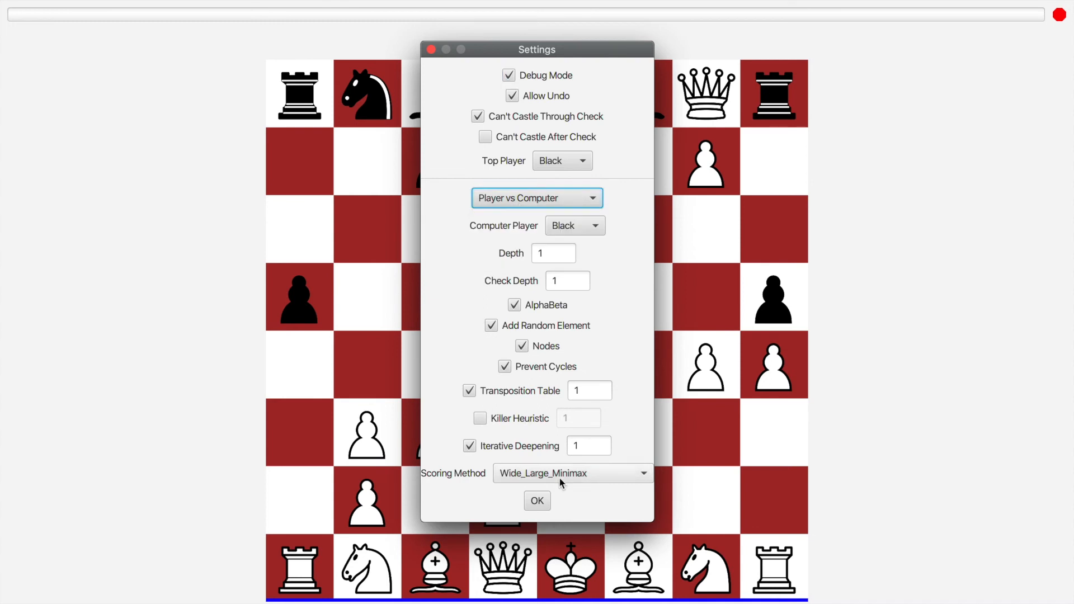
{"action": "left_click", "coordinate": [537, 501]}
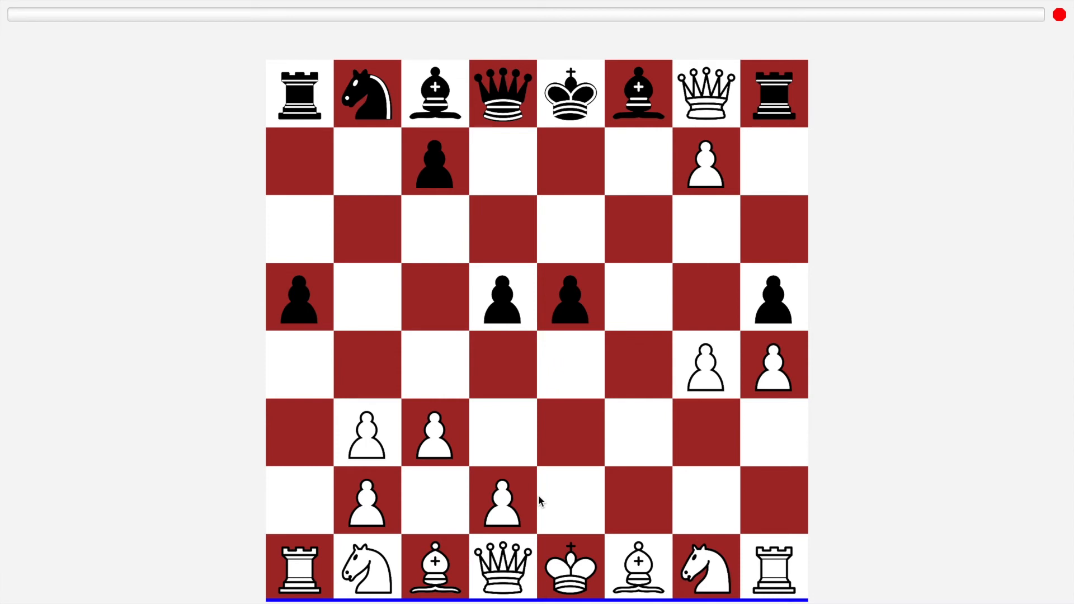
{"action": "mouse_move", "coordinate": [898, 355]}
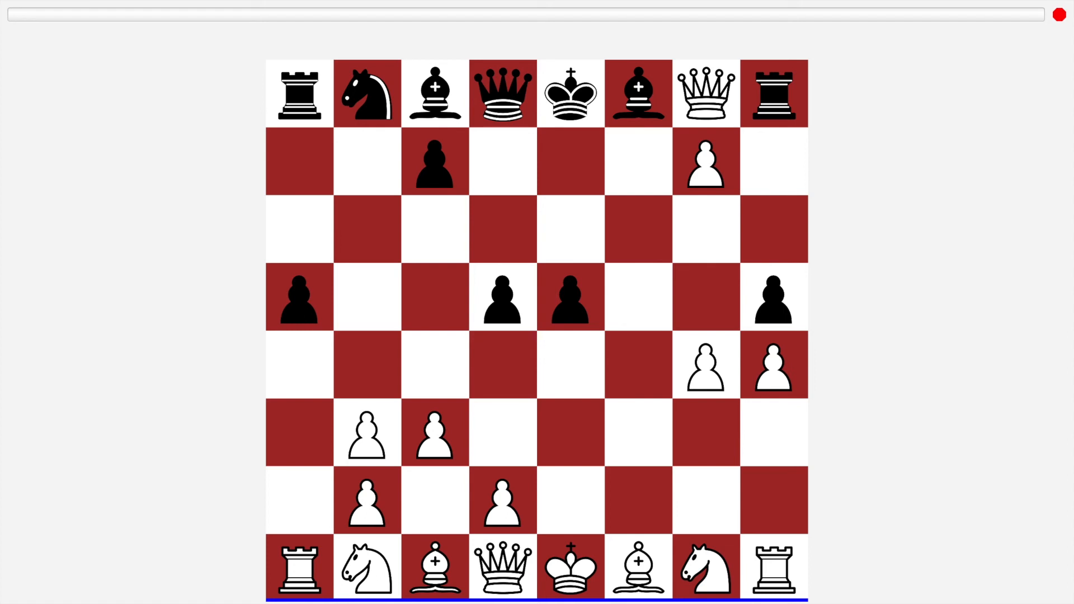
{"action": "mouse_move", "coordinate": [312, 591]}
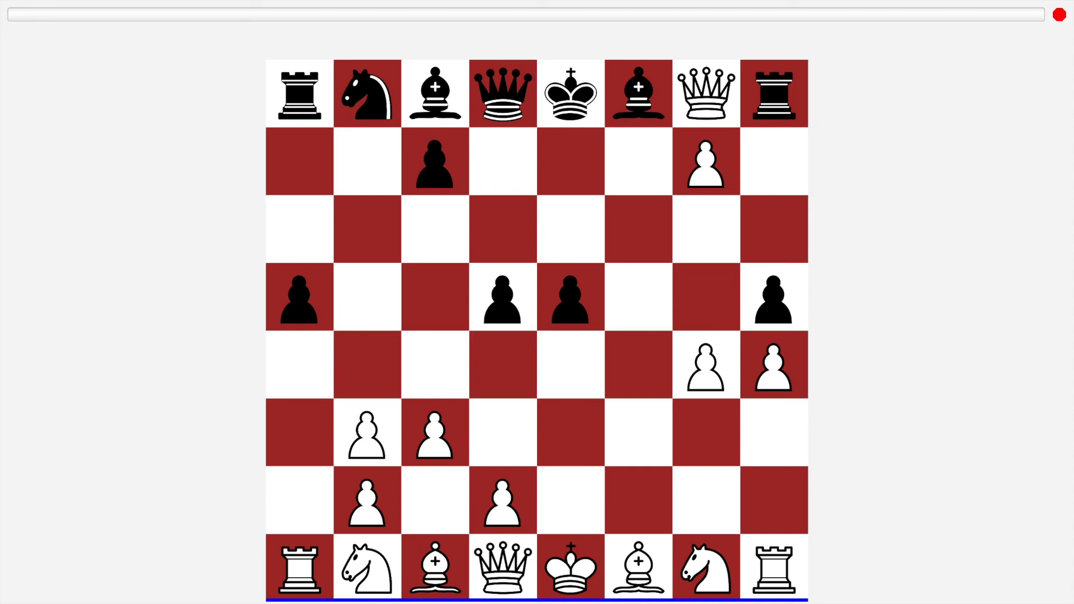
{"action": "mouse_move", "coordinate": [855, 217]}
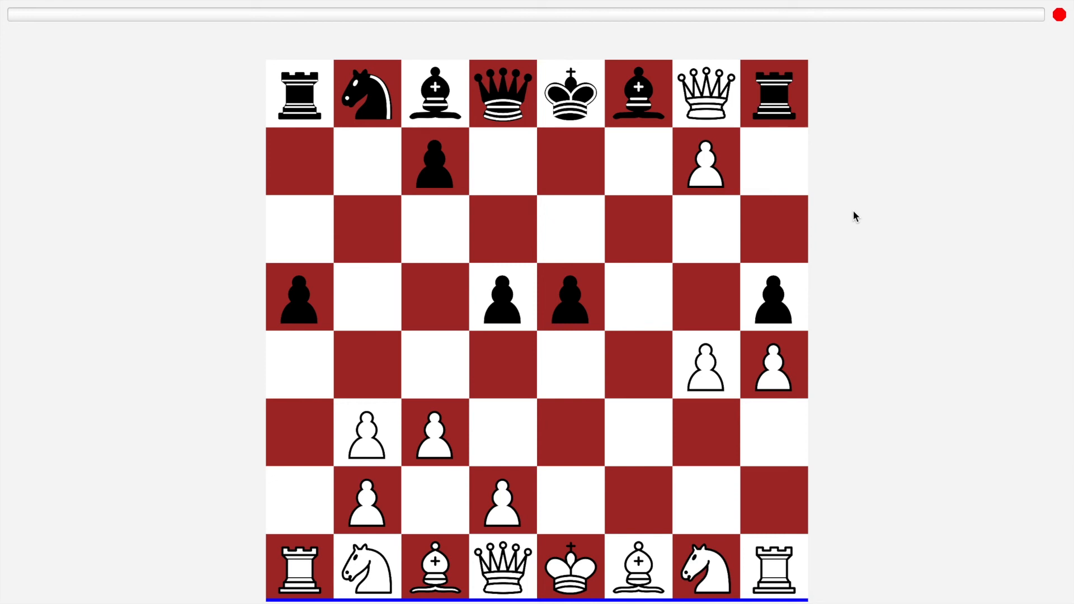
{"action": "mouse_move", "coordinate": [542, 407]}
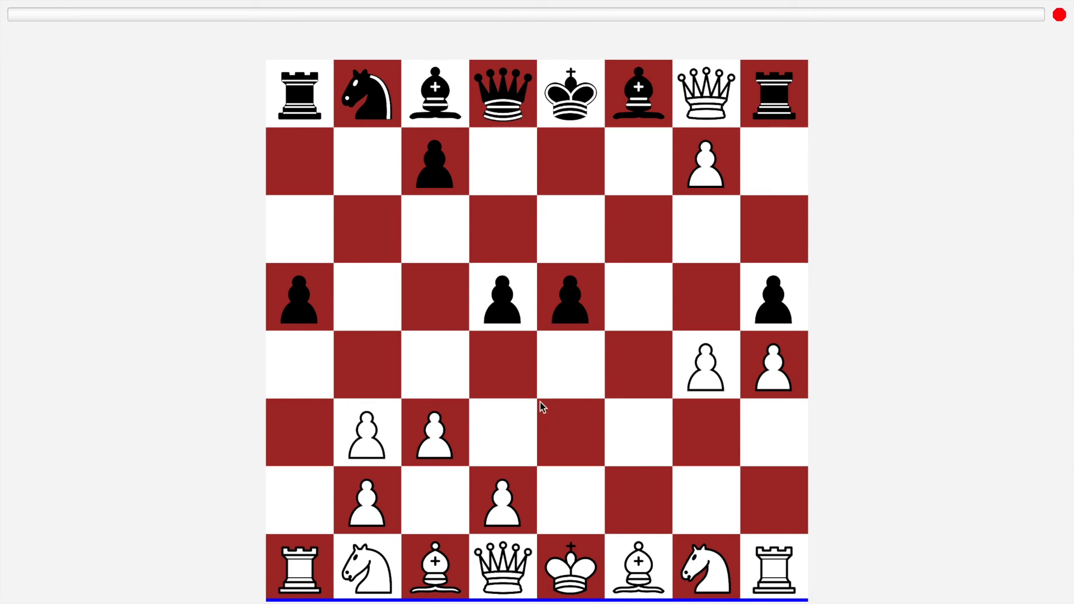